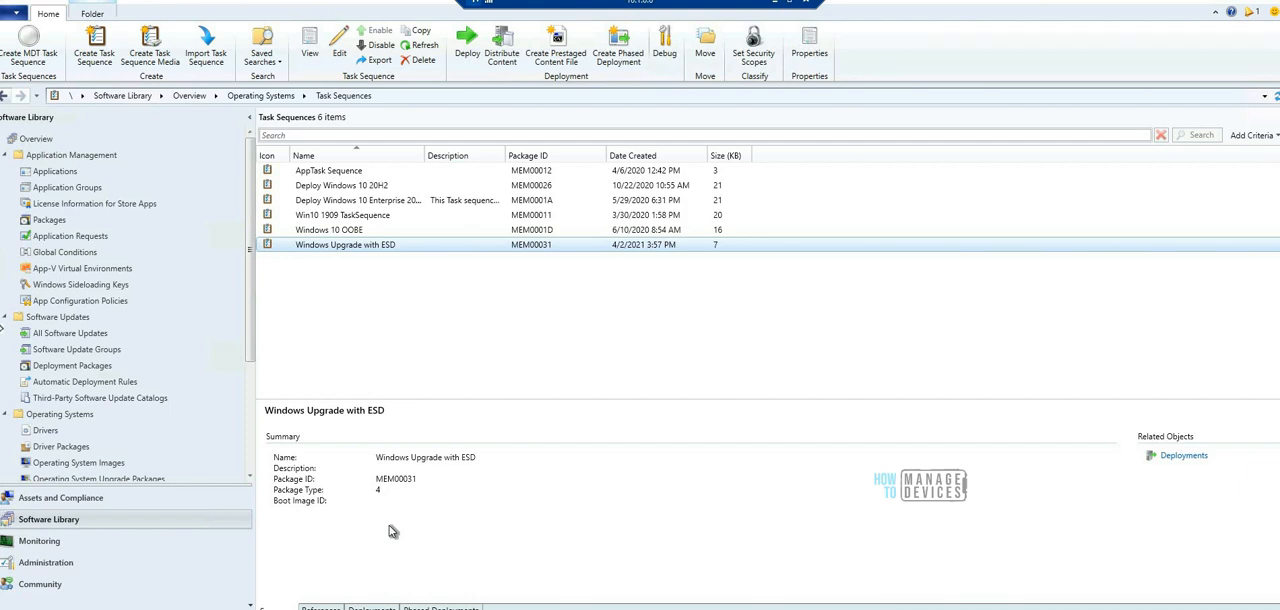
mouse_move(370, 534)
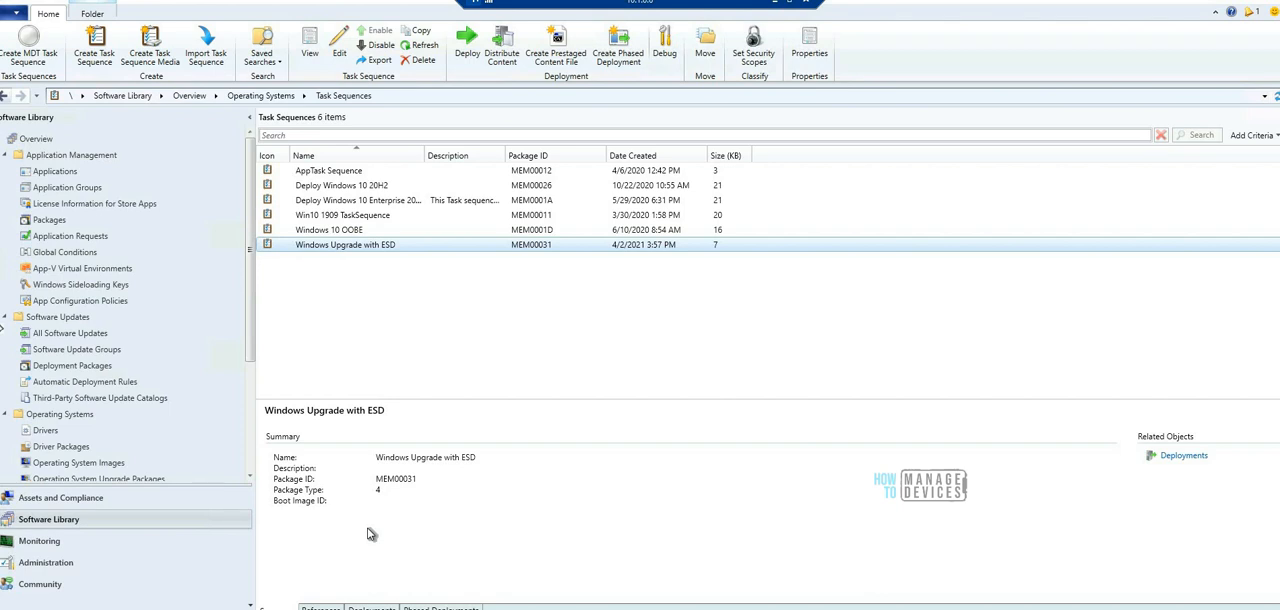
mouse_move(496, 384)
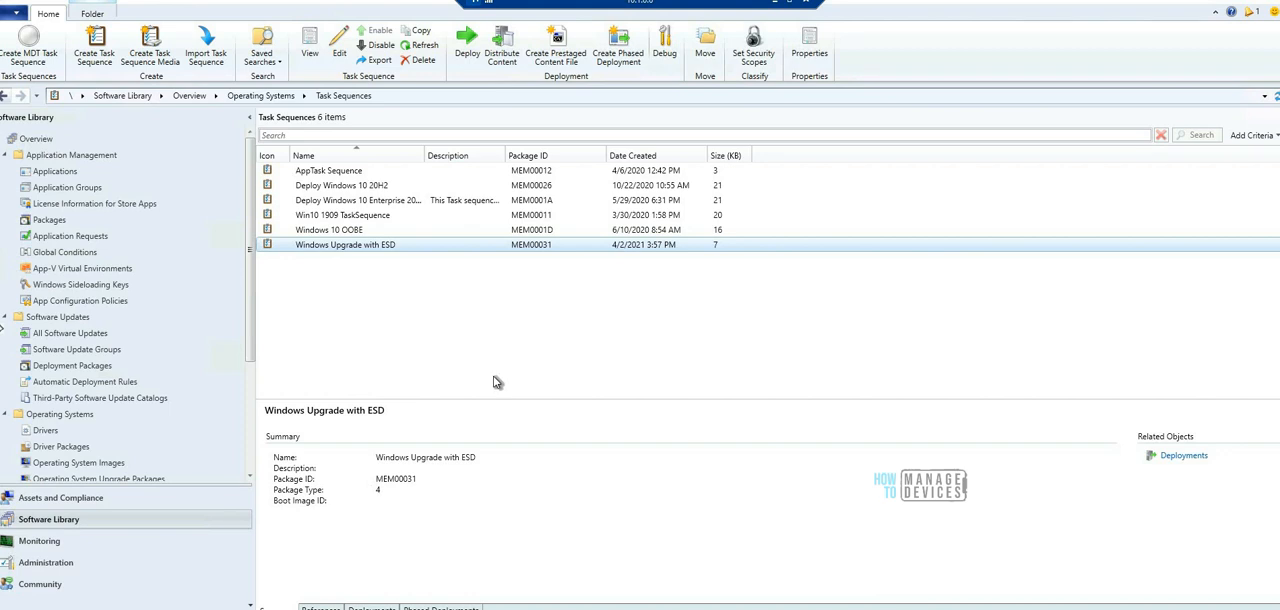
mouse_move(504, 356)
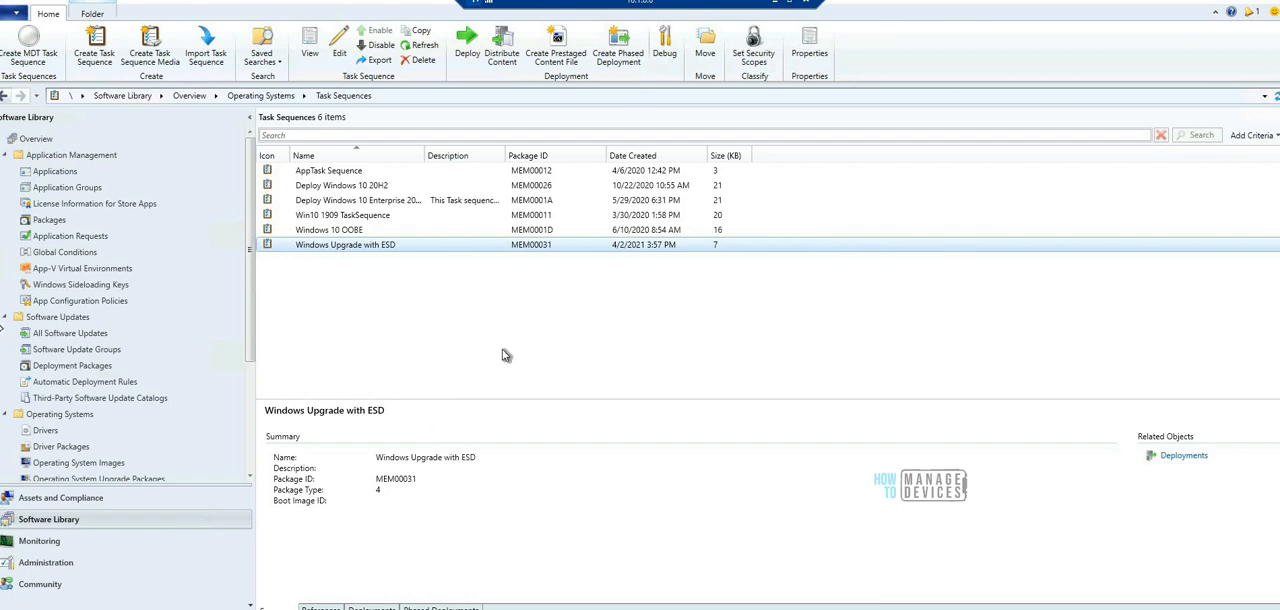
mouse_move(488, 344)
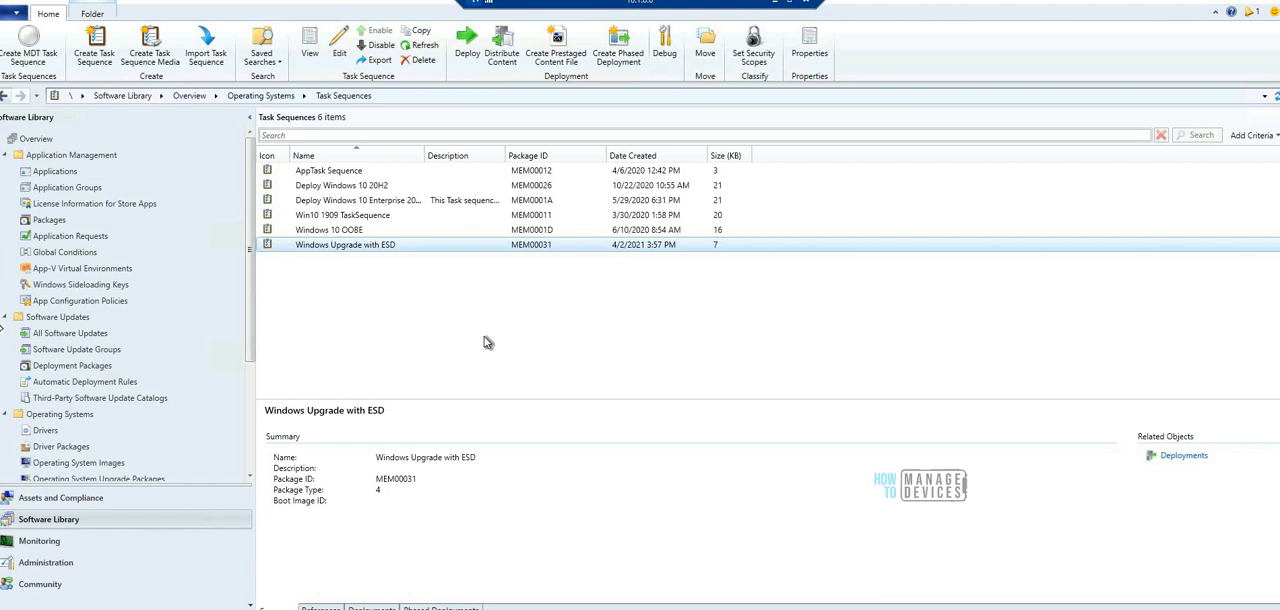
mouse_move(408, 270)
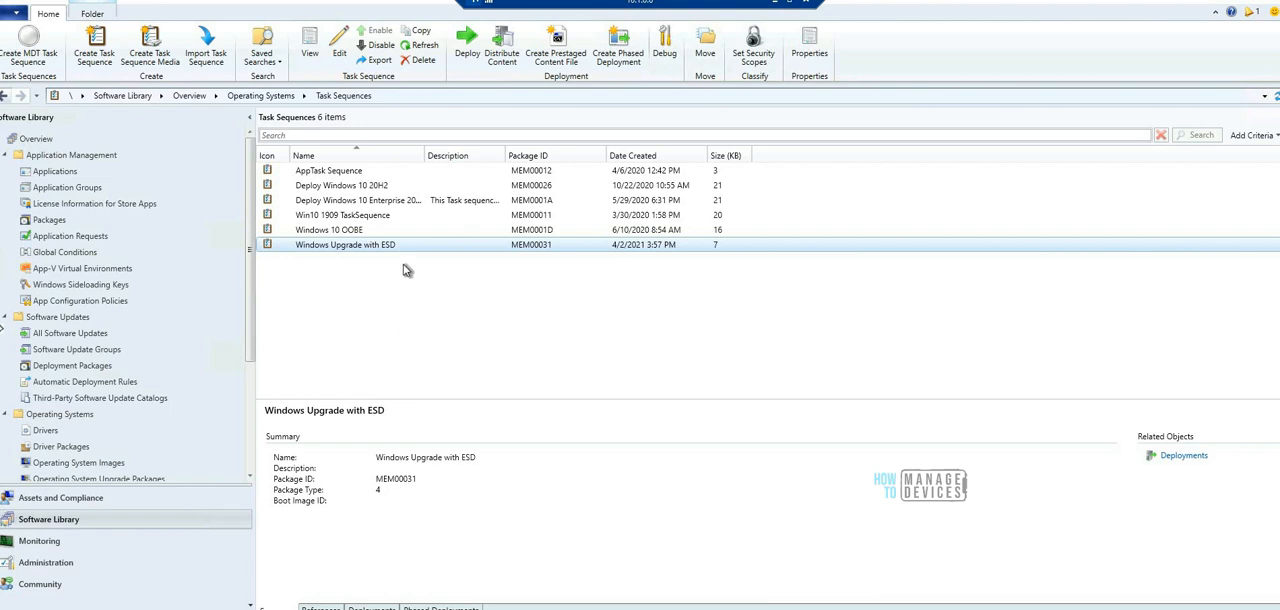
mouse_move(432, 300)
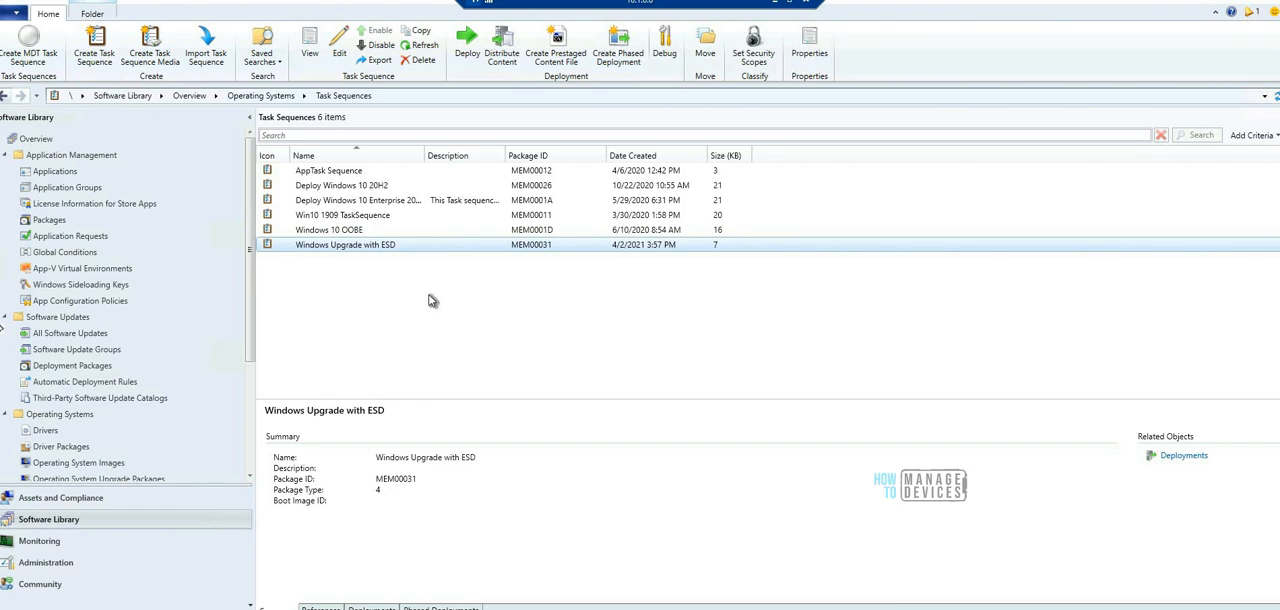
mouse_move(420, 300)
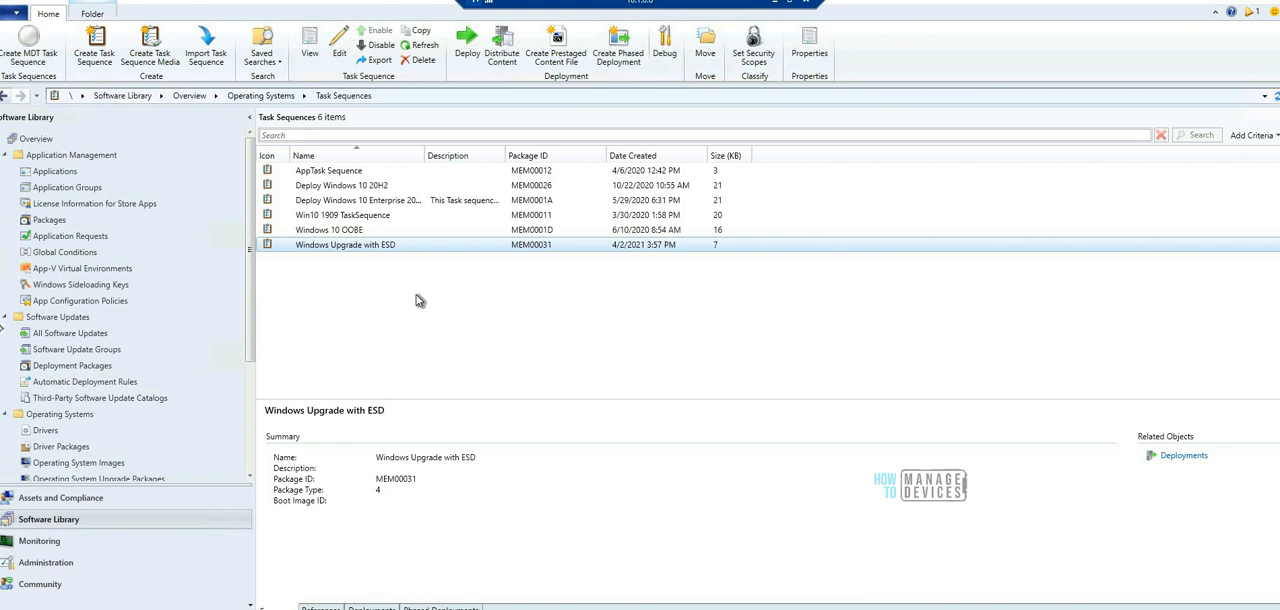
mouse_move(404, 296)
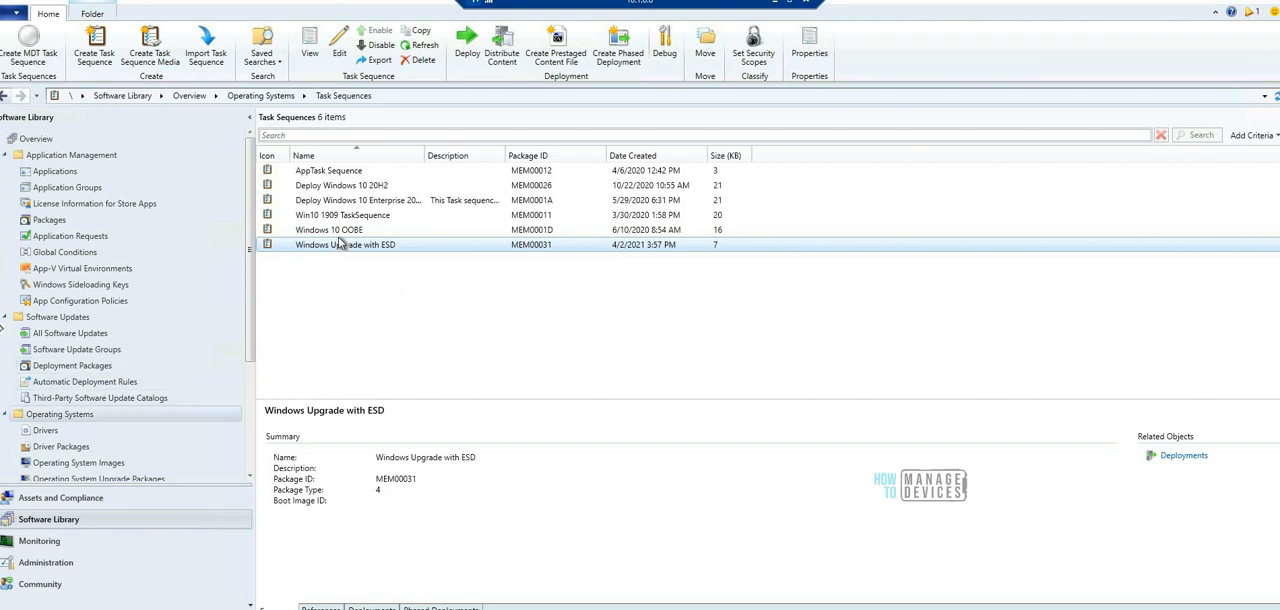
Step: Edit Windows Upgrade with ESD and set its Upgrade Operating System step to use an upgrade package
right_click(344, 244)
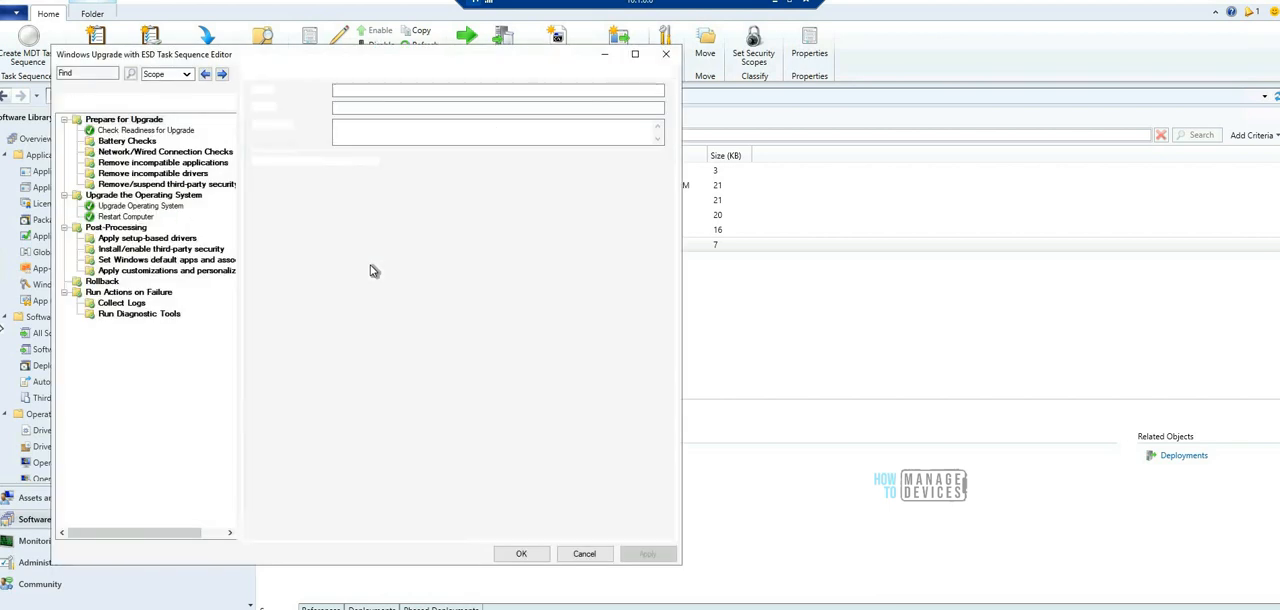
left_click(124, 120)
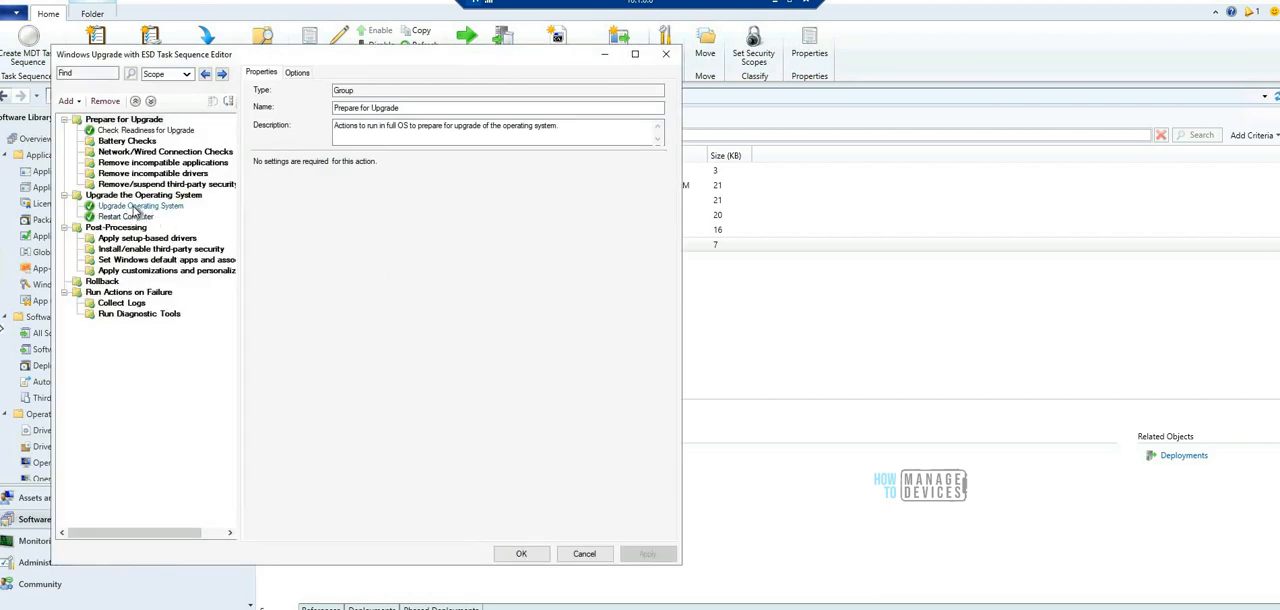
left_click(140, 206)
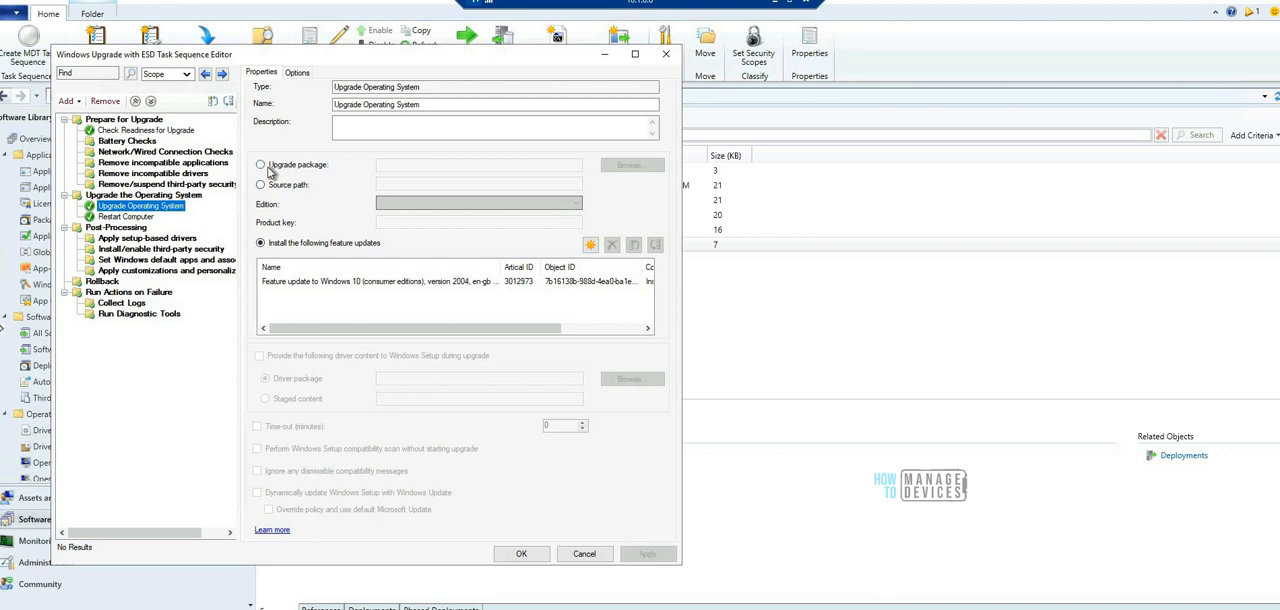
left_click(260, 164)
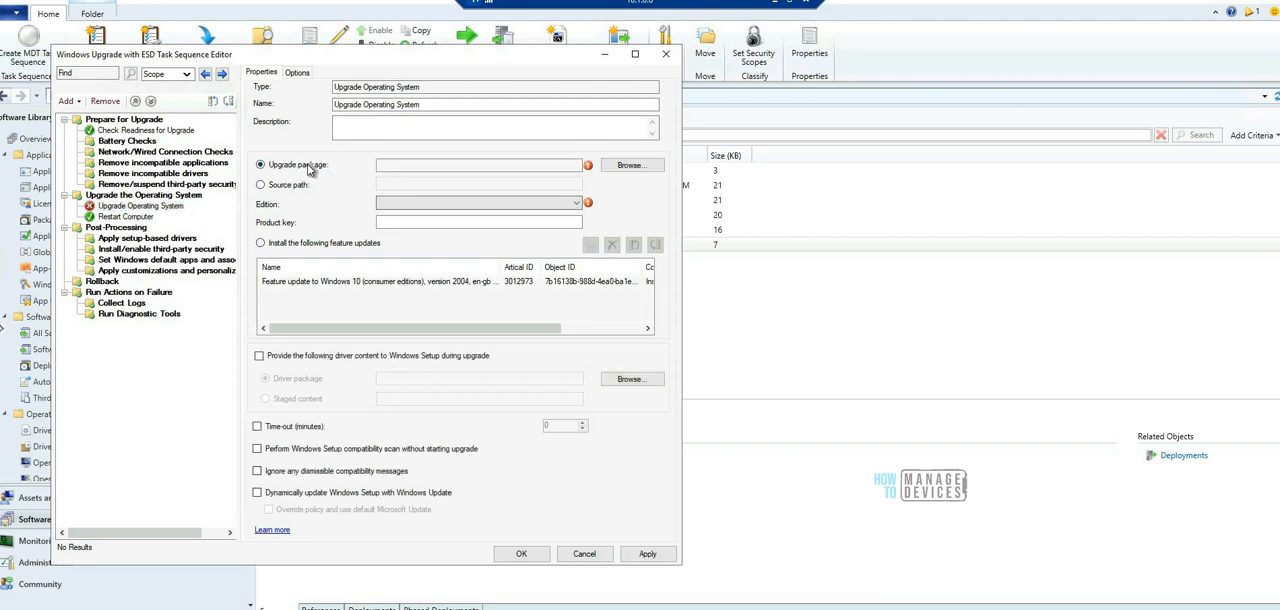
mouse_move(330, 164)
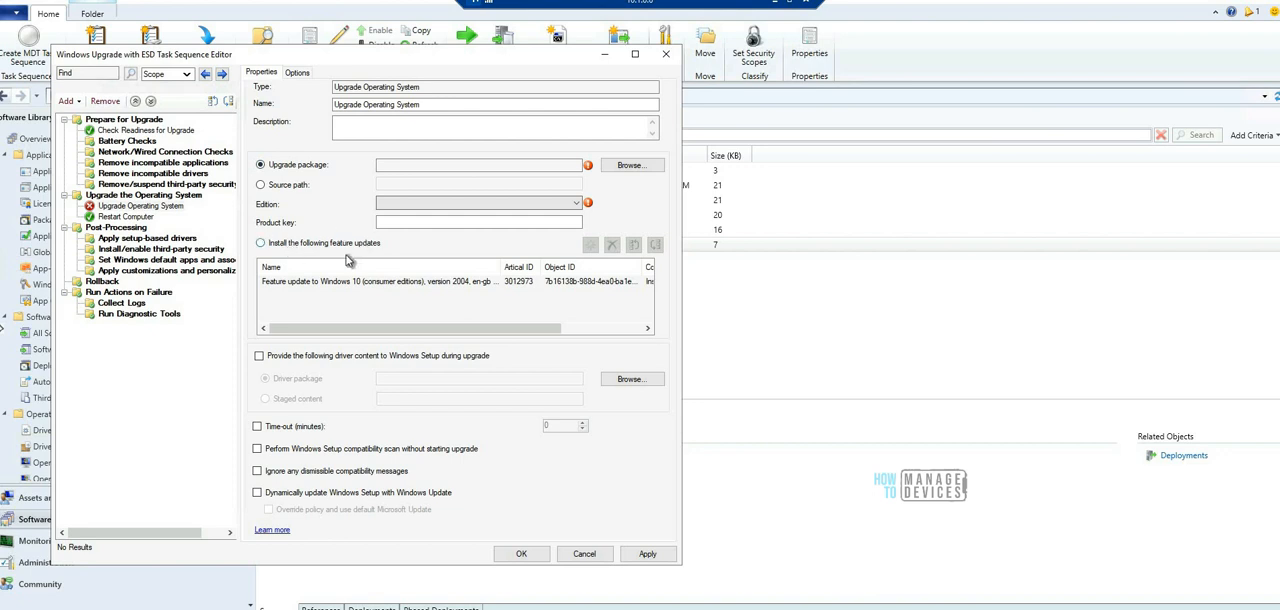
mouse_move(336, 248)
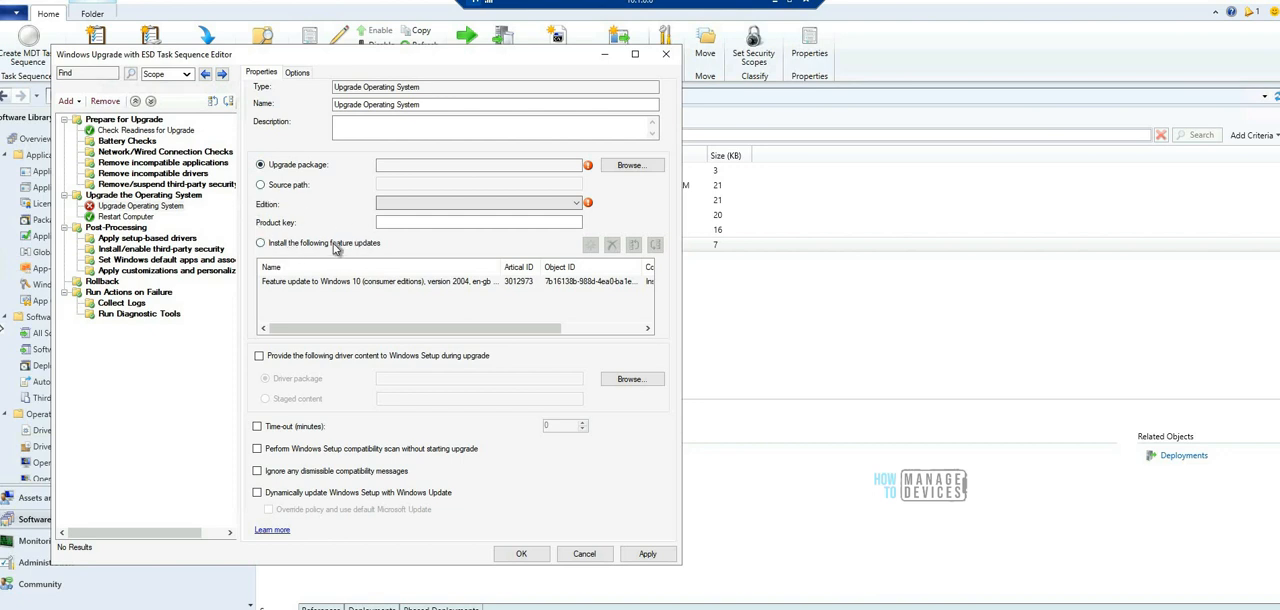
mouse_move(336, 250)
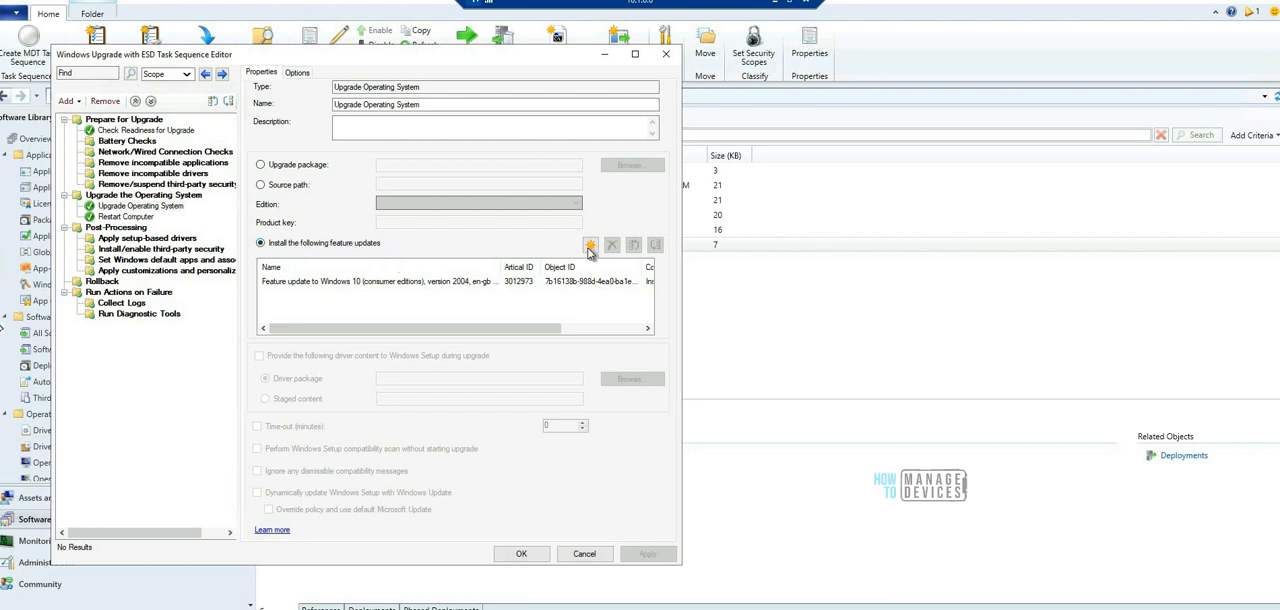
left_click(590, 244)
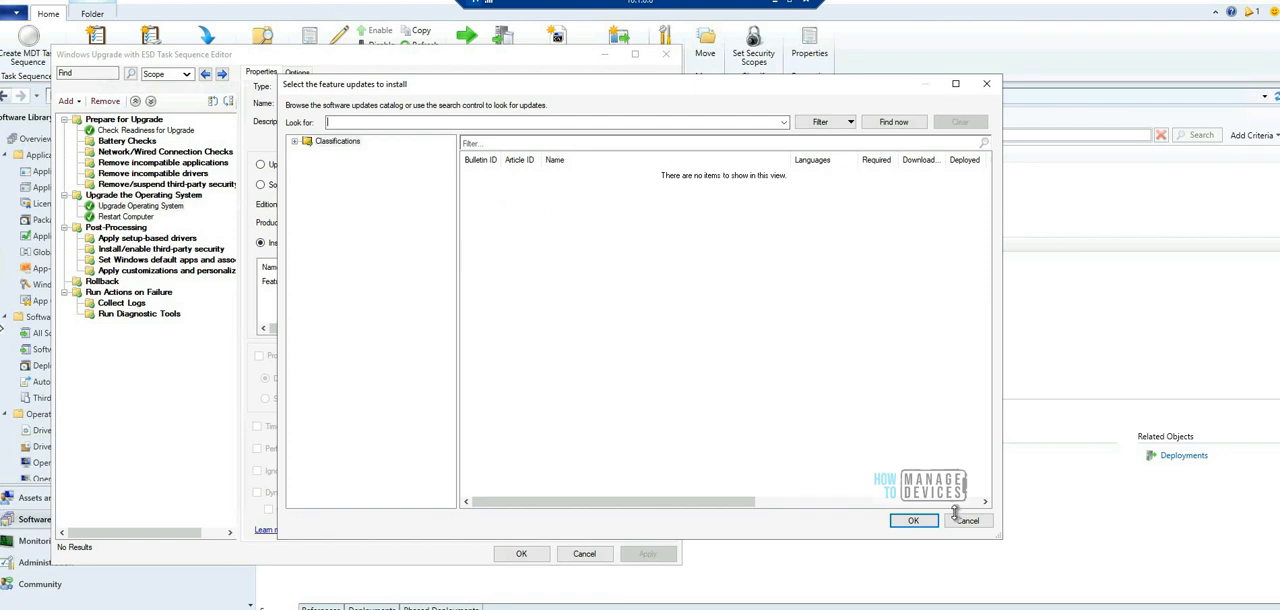
mouse_move(986, 528)
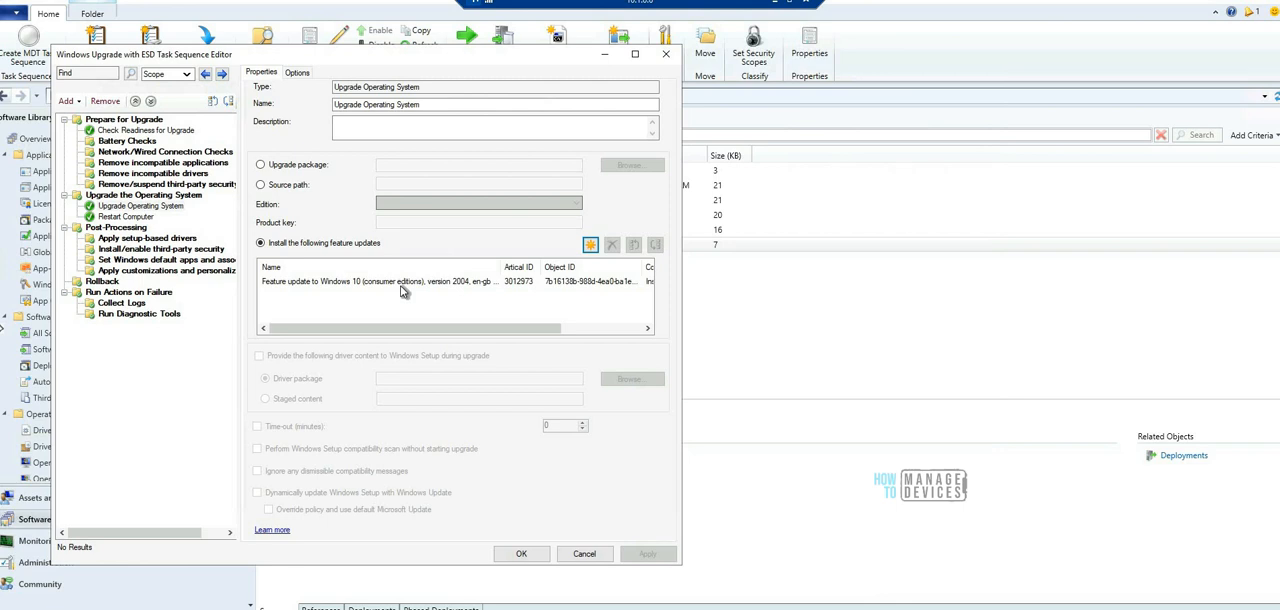
left_click(400, 280)
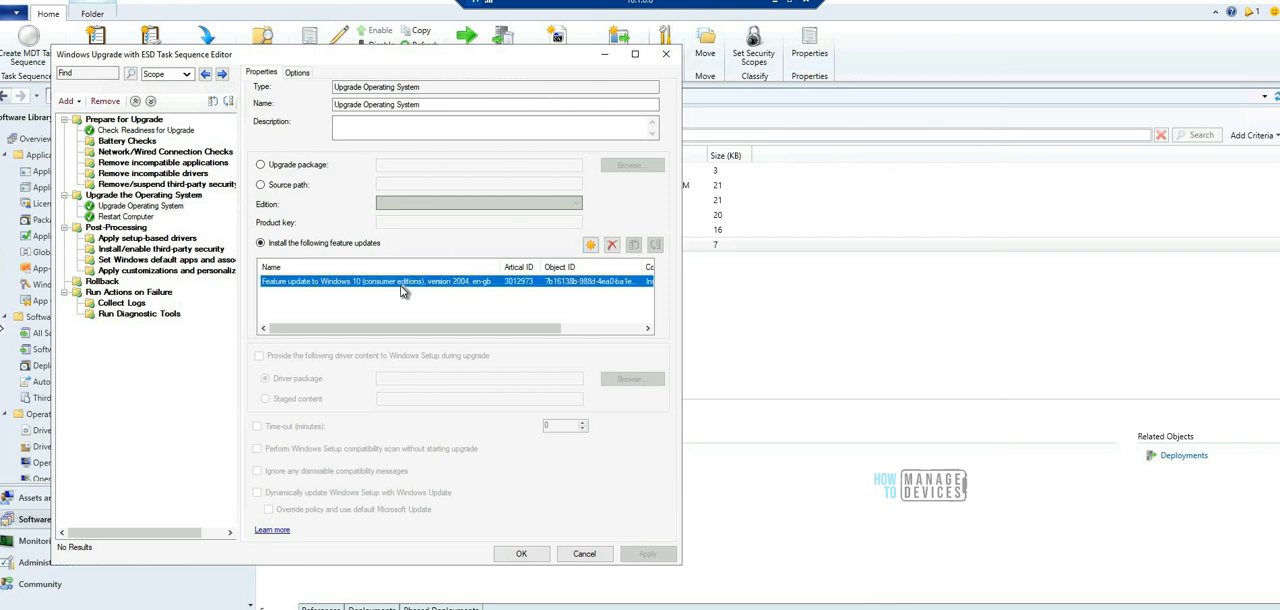
mouse_move(490, 288)
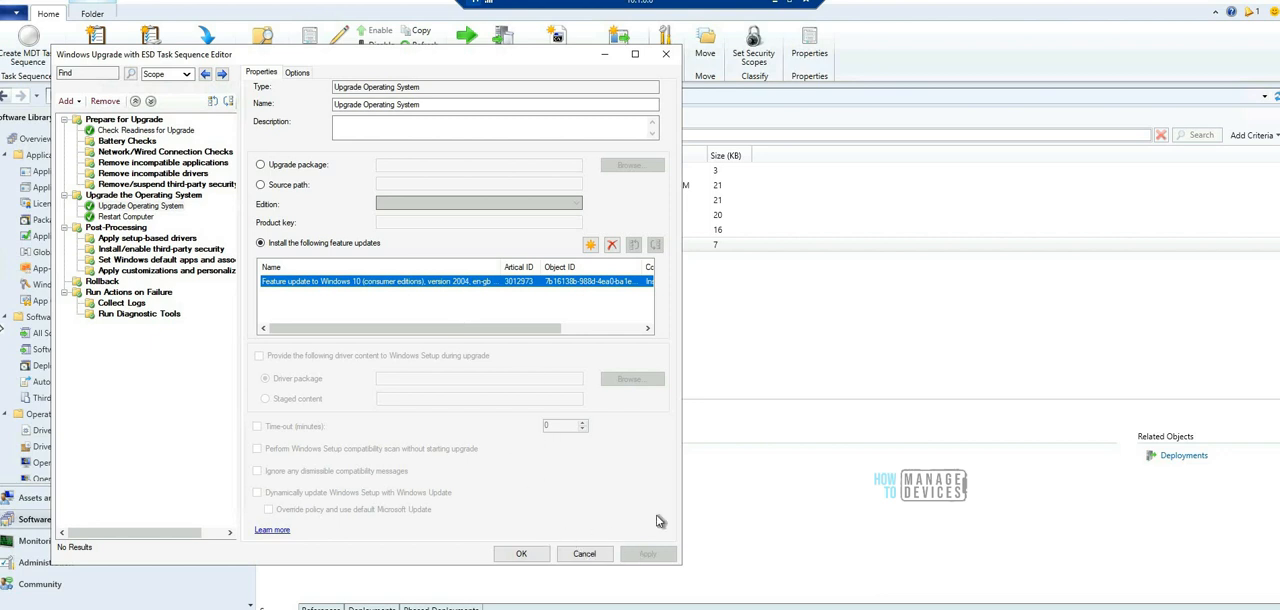
mouse_move(136, 148)
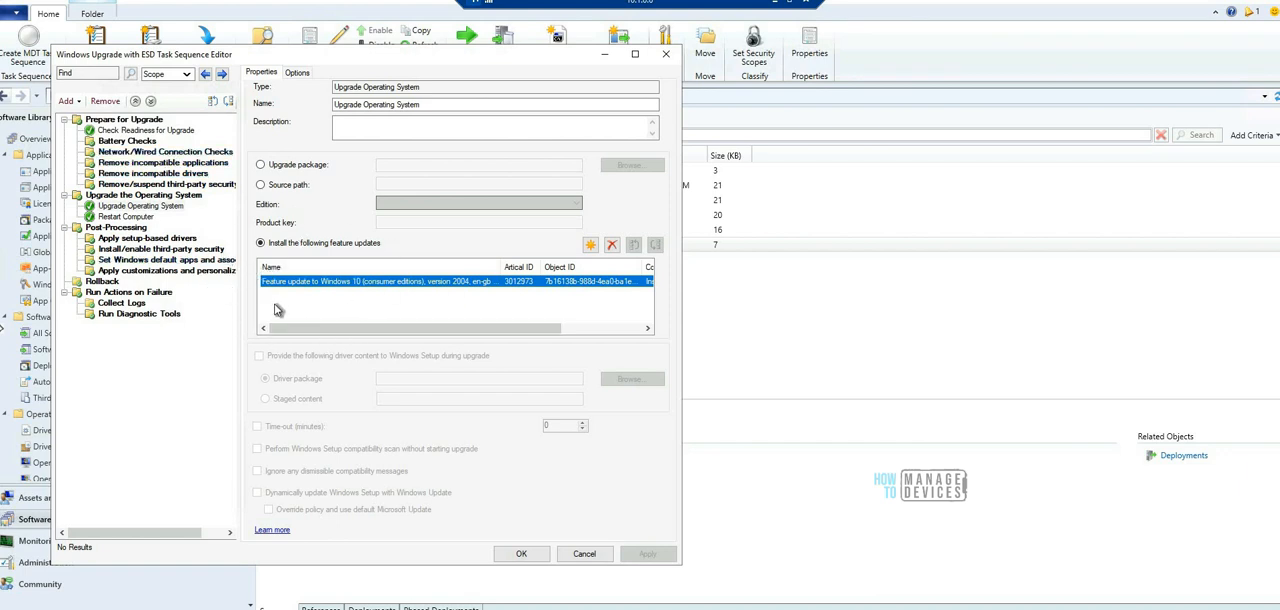
mouse_move(464, 484)
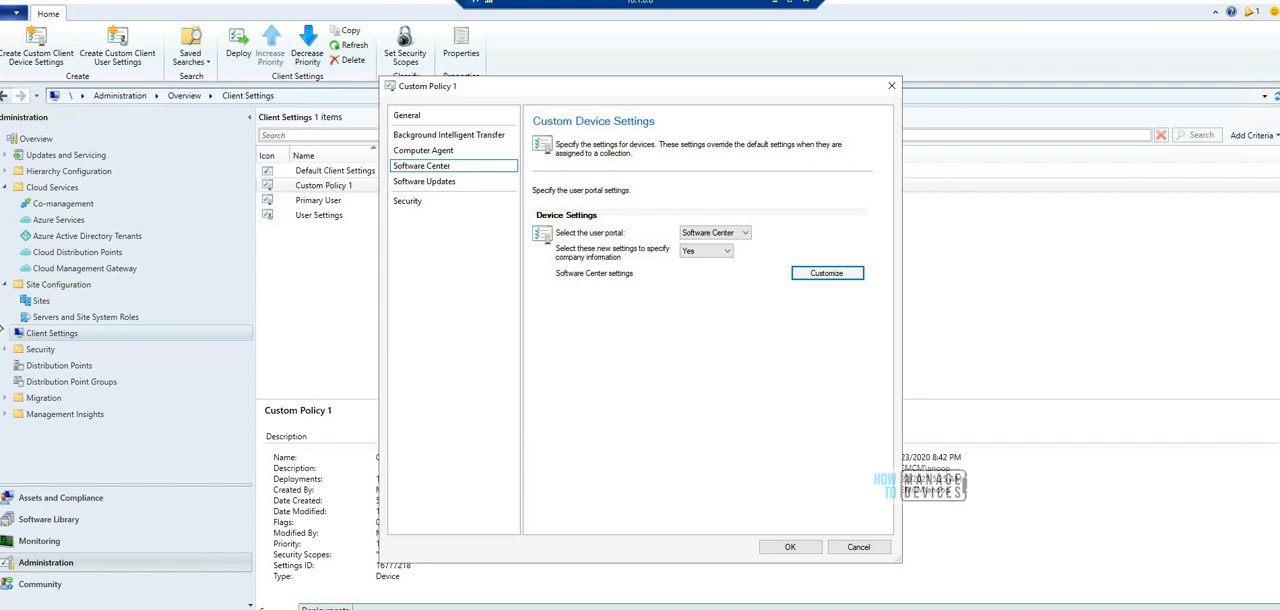
mouse_move(434, 208)
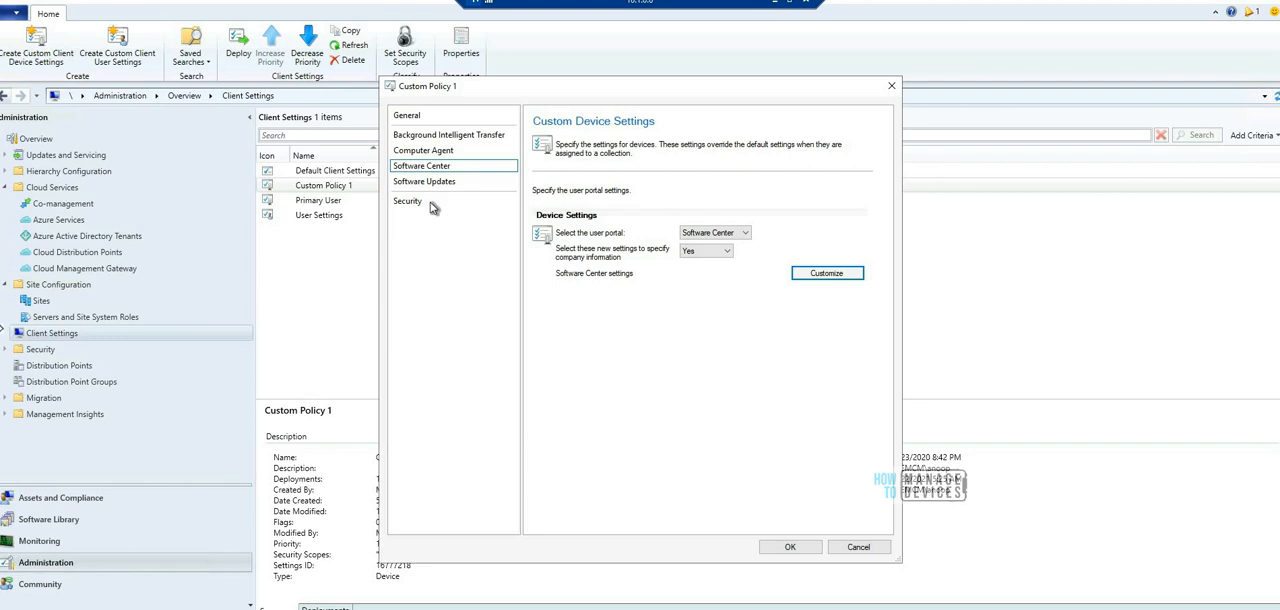
Step: Show the Software Center page of Custom Policy 1's client settings
left_click(420, 166)
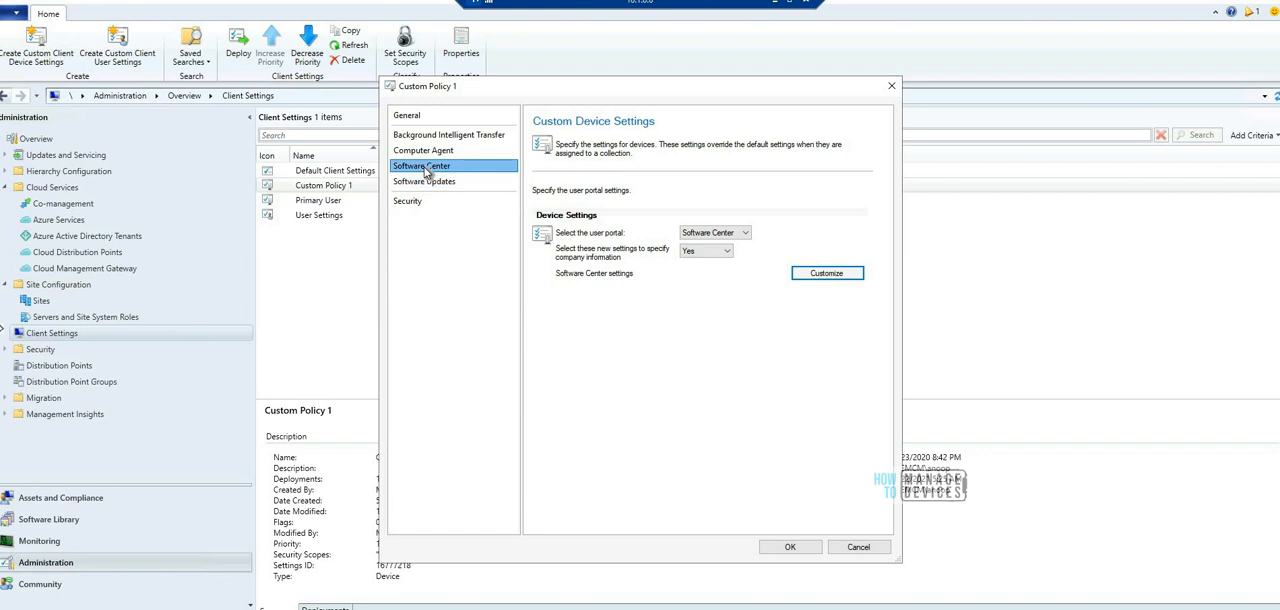
mouse_move(696, 252)
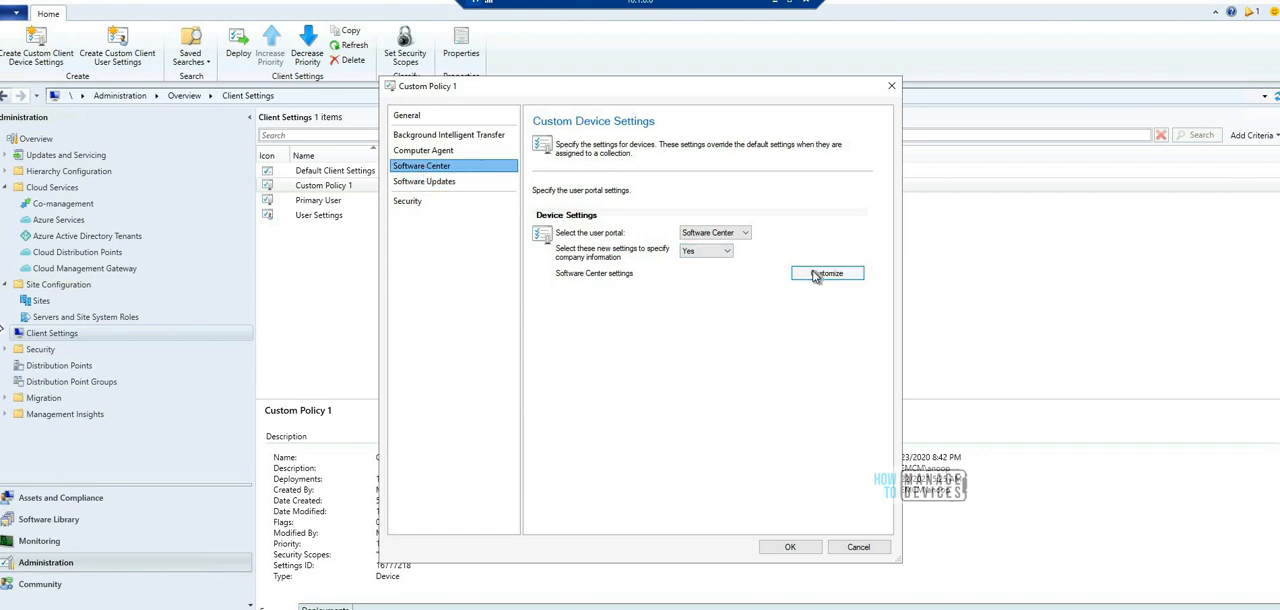
Step: View Software Center customisation, then dismiss the colour picker without choosing a colour
left_click(828, 272)
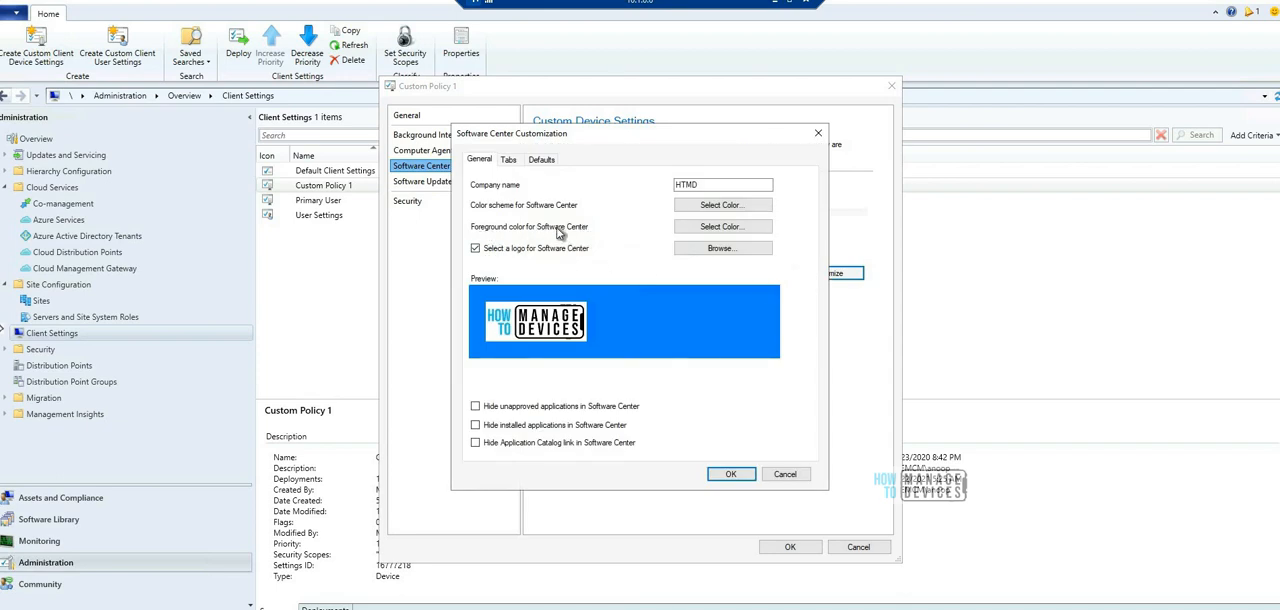
mouse_move(560, 234)
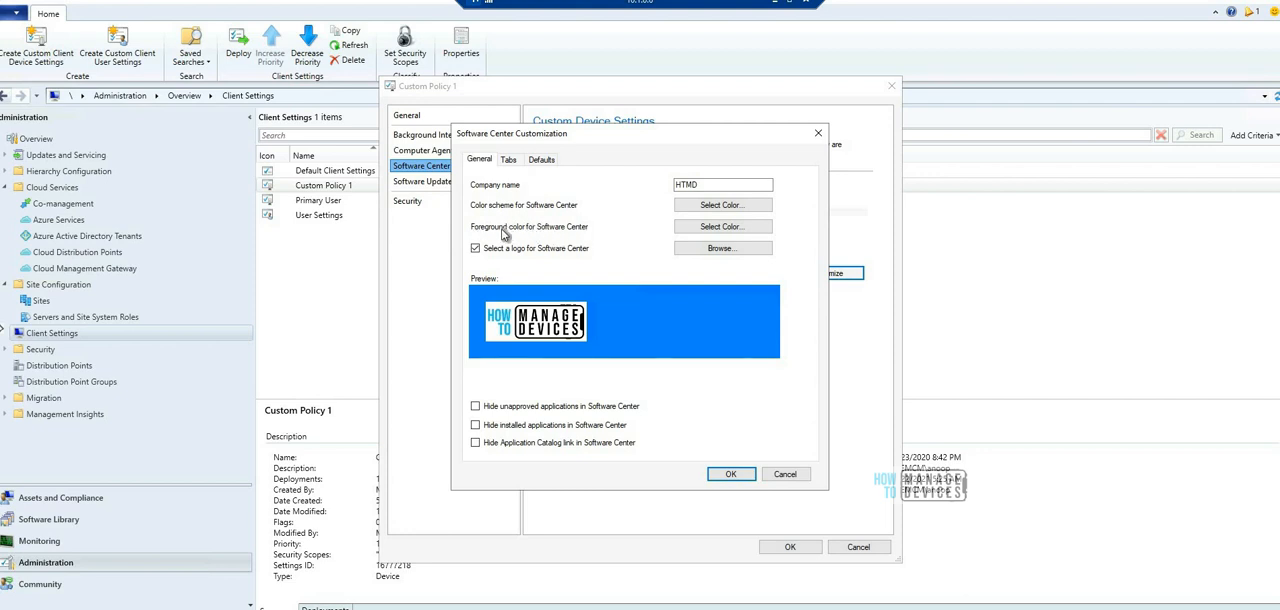
mouse_move(504, 236)
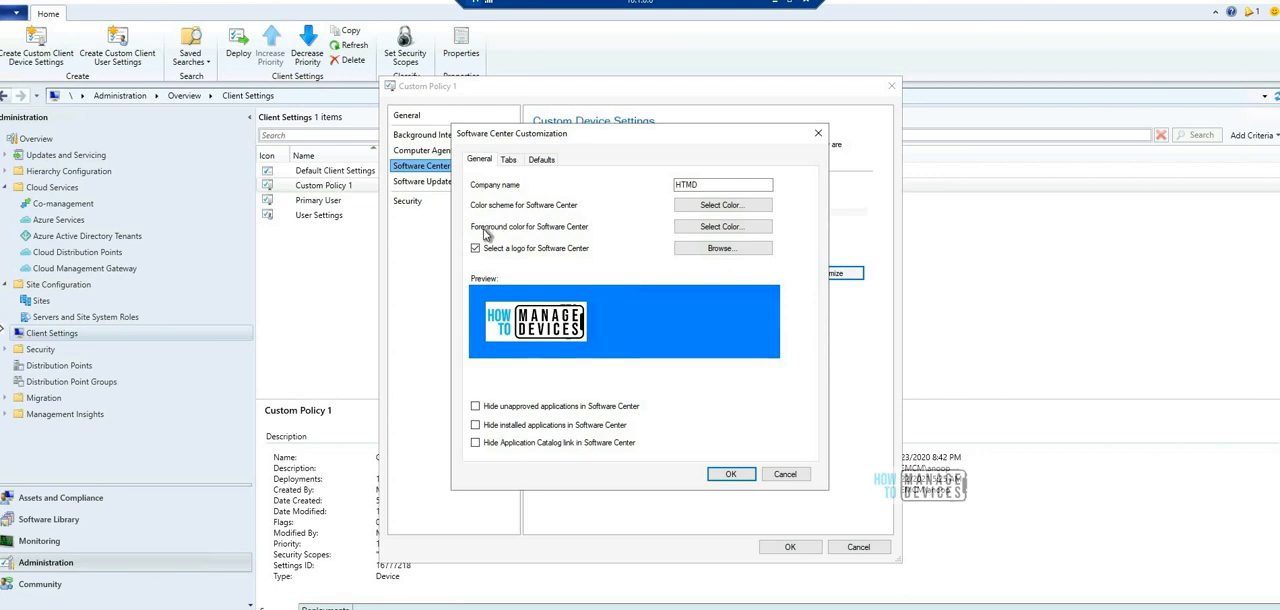
mouse_move(480, 232)
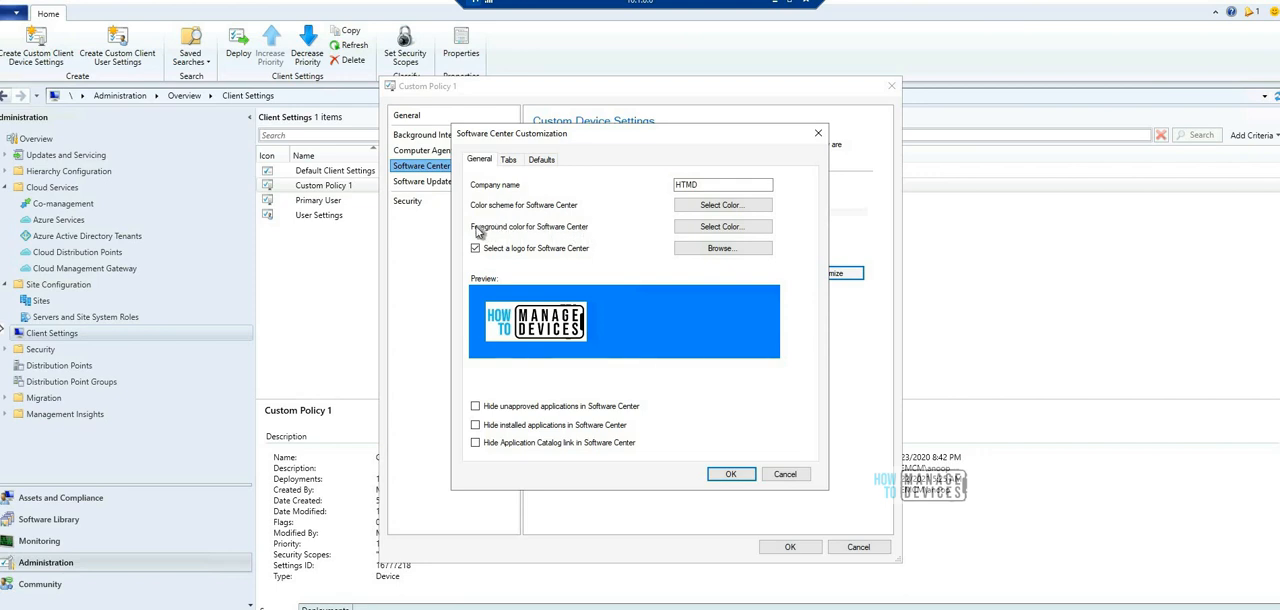
mouse_move(492, 222)
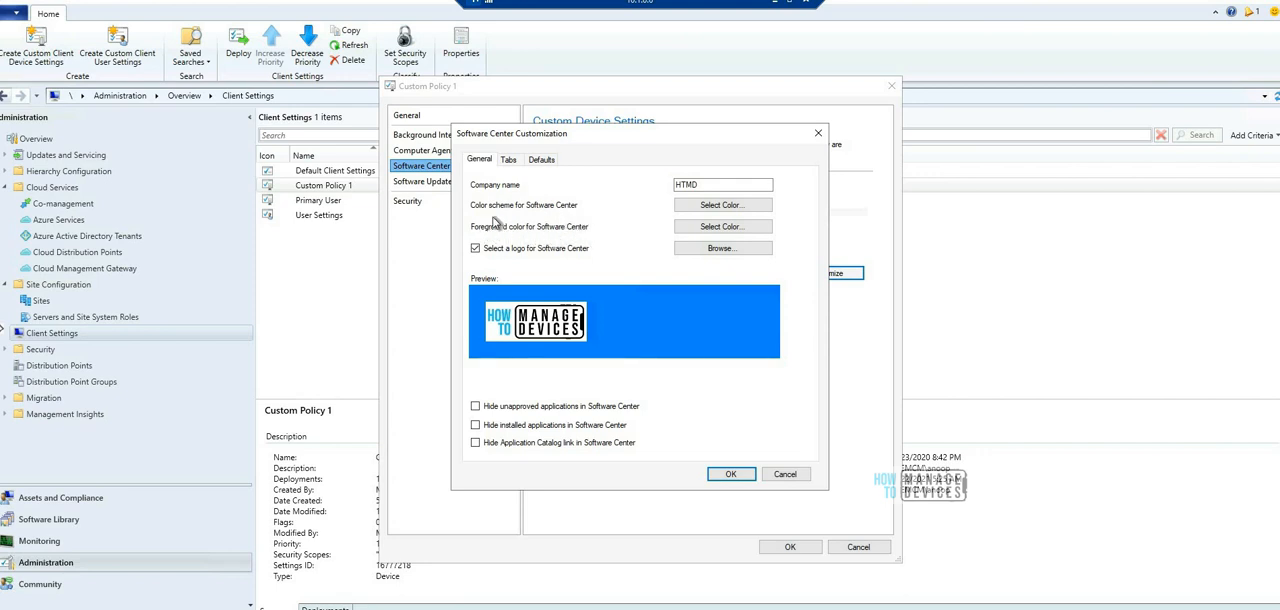
mouse_move(592, 236)
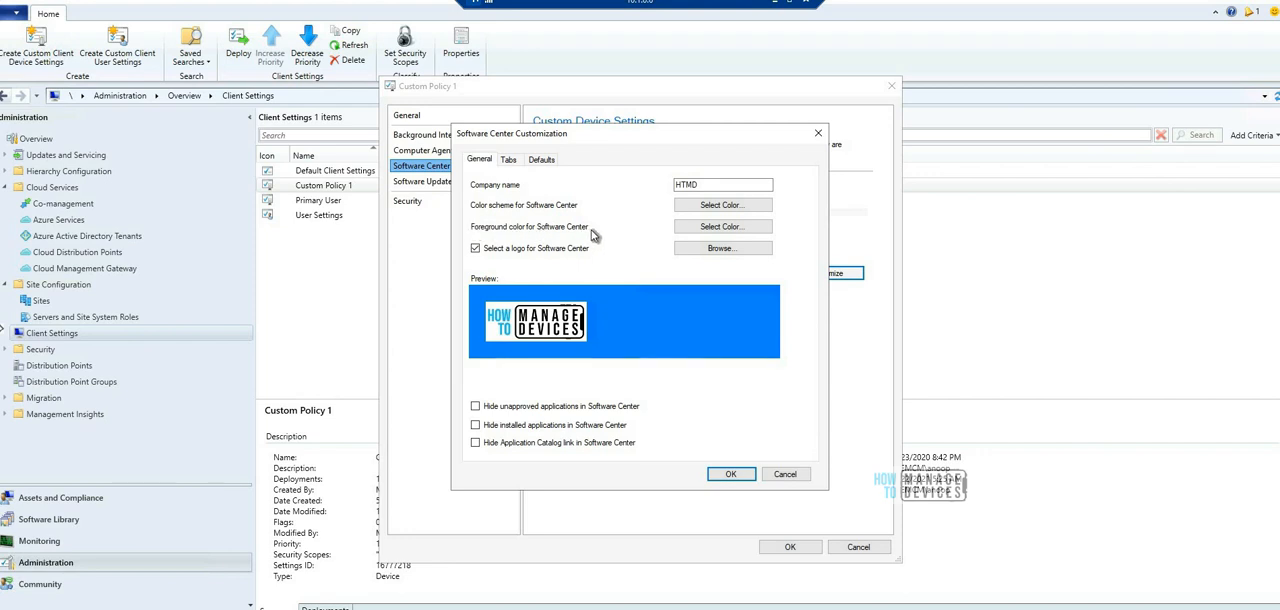
mouse_move(478, 224)
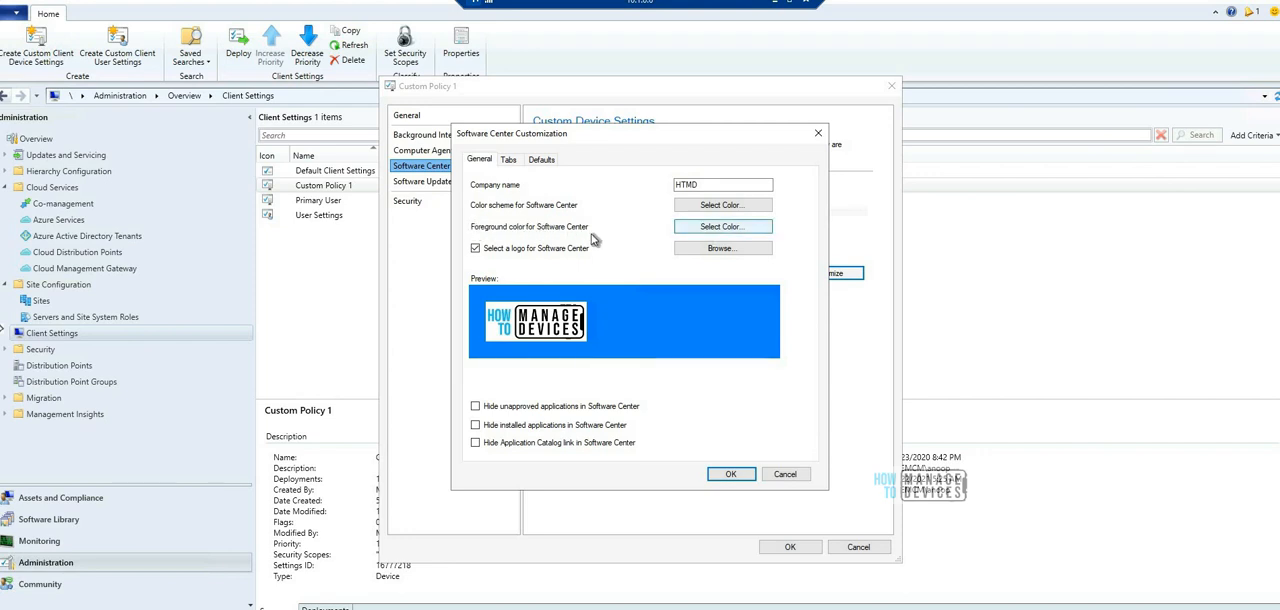
mouse_move(644, 320)
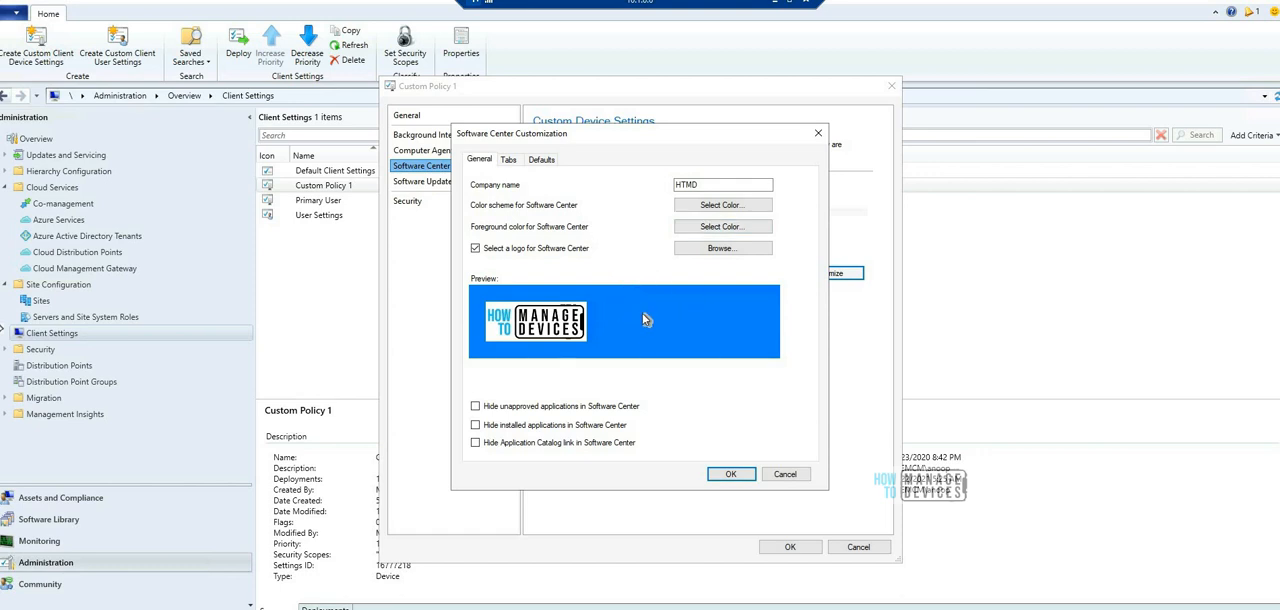
mouse_move(652, 328)
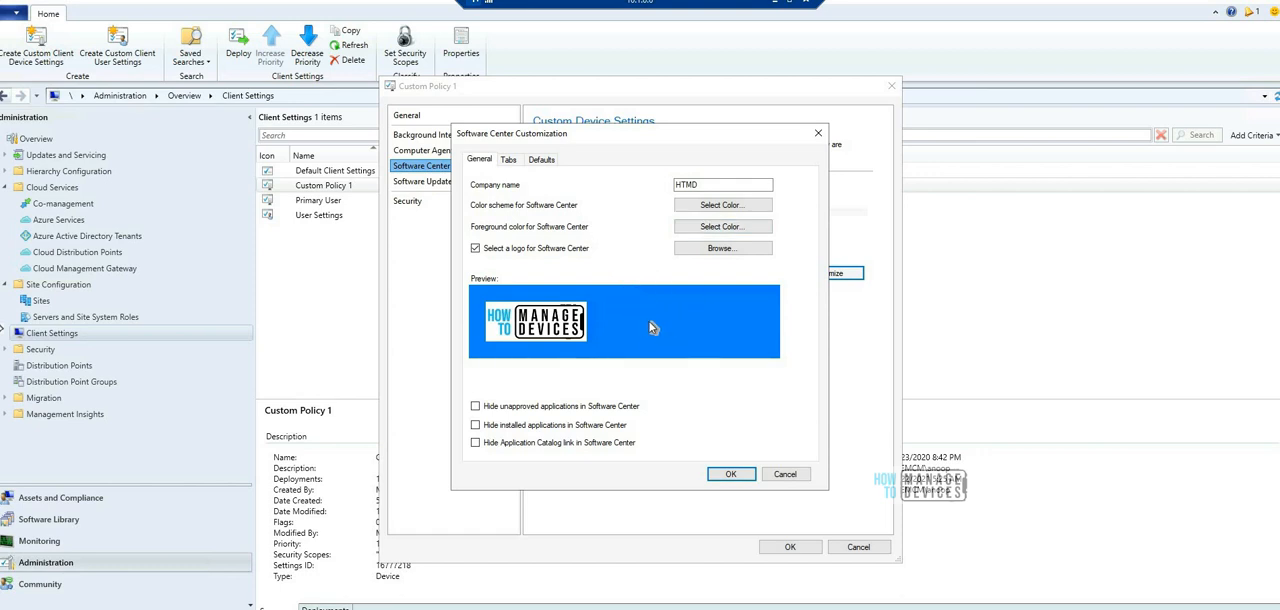
mouse_move(644, 320)
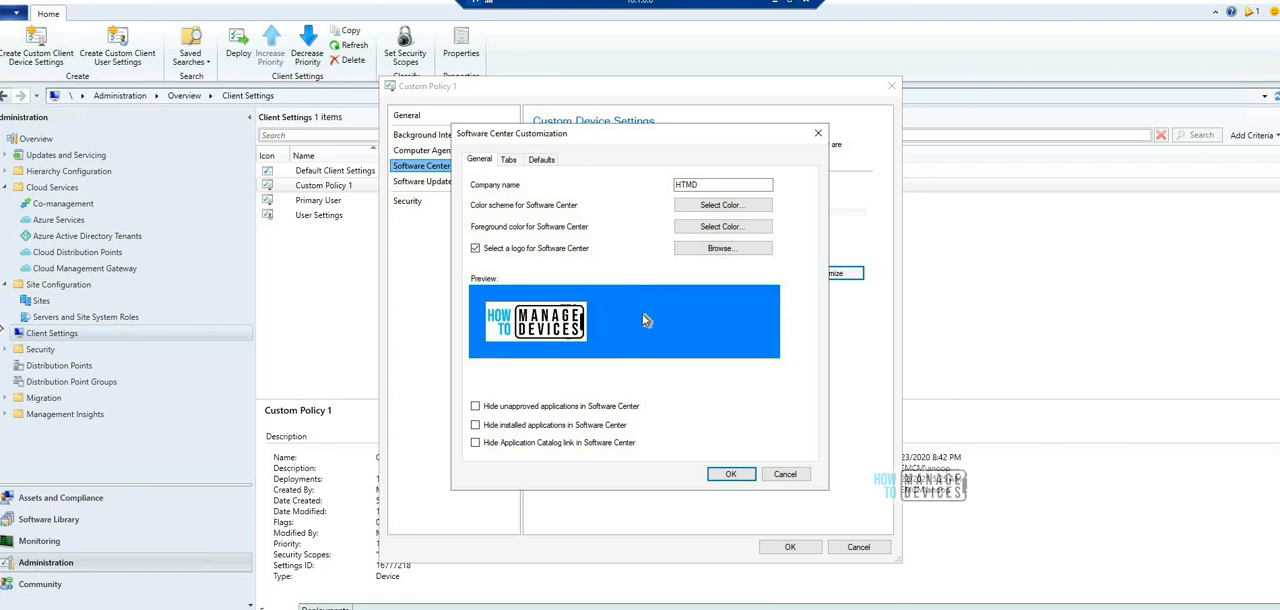
mouse_move(534, 224)
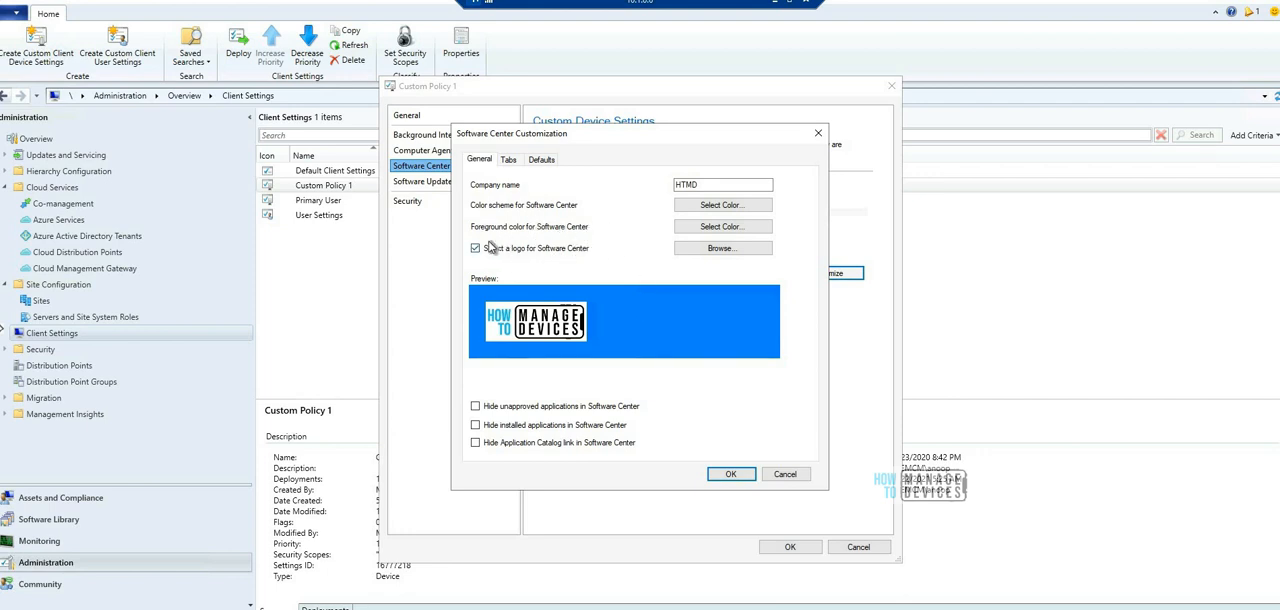
mouse_move(528, 236)
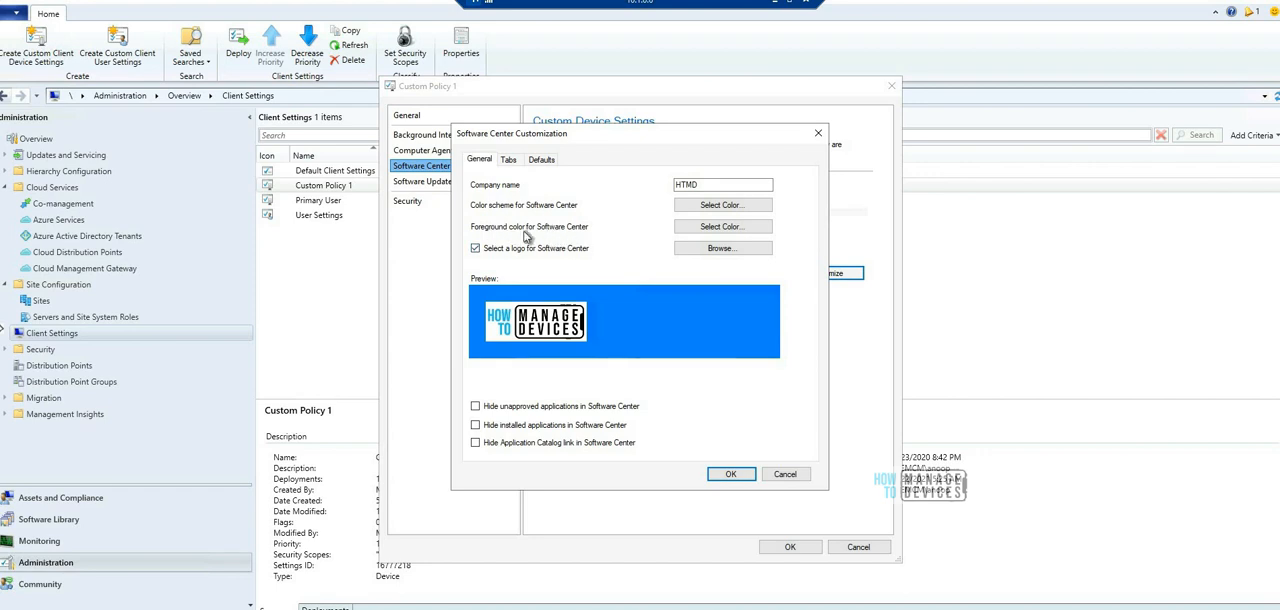
mouse_move(524, 236)
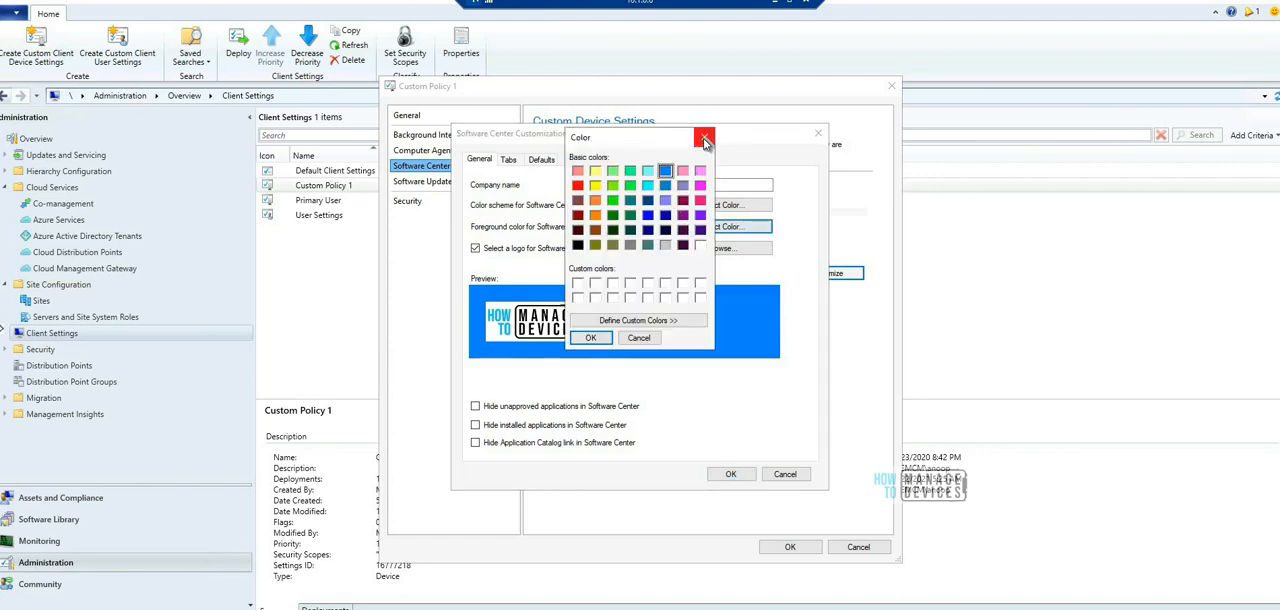
left_click(704, 136)
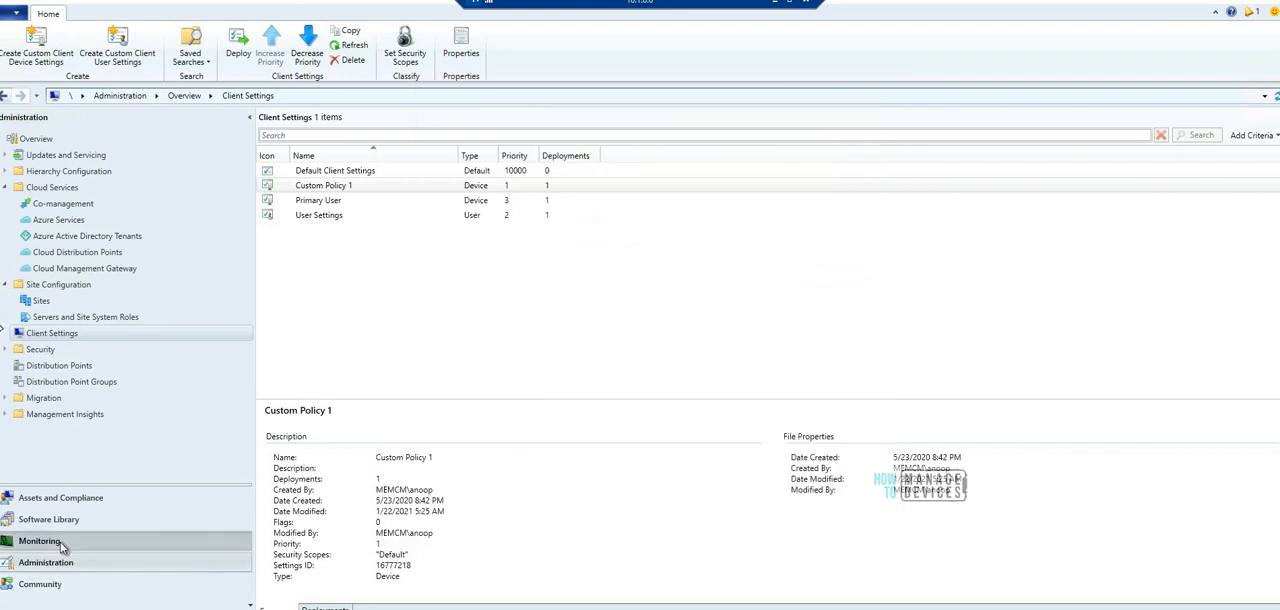
Step: In Monitoring, view Incremental Evaluation Status for the collections under Collection Evaluation
left_click(38, 540)
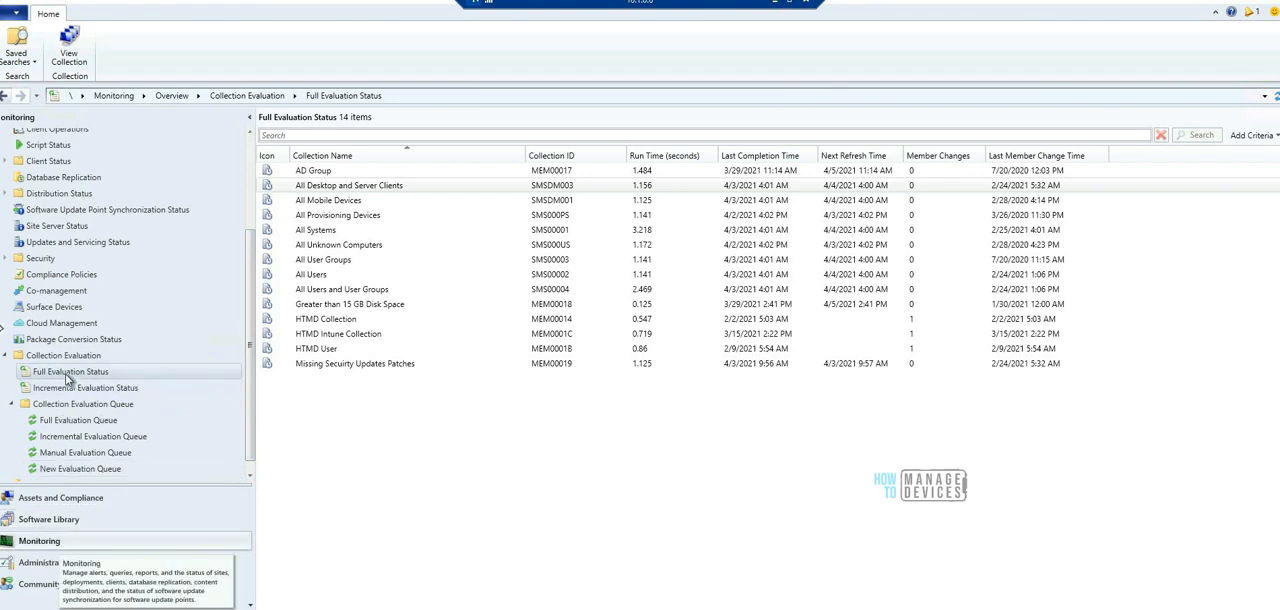
mouse_move(70, 372)
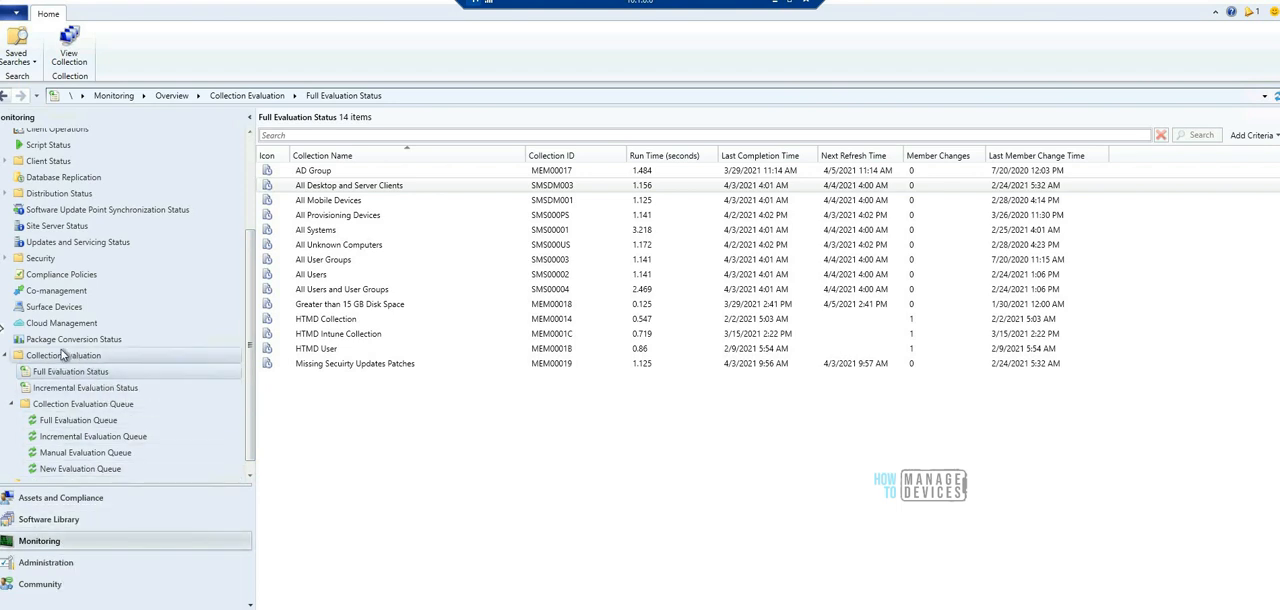
mouse_move(70, 372)
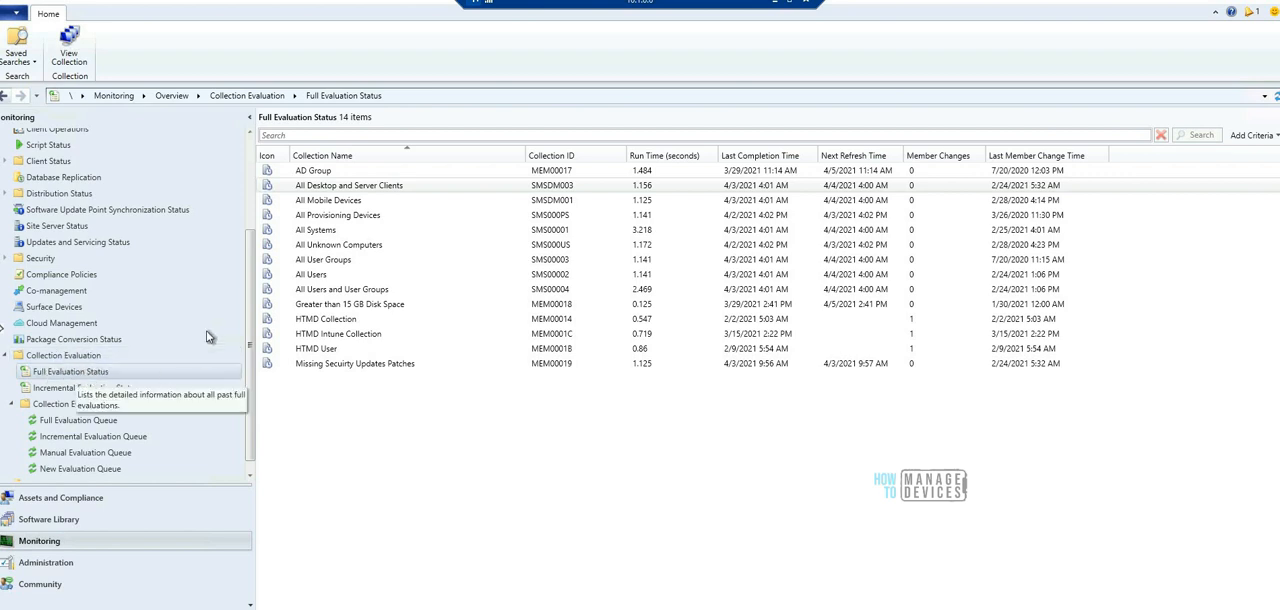
mouse_move(488, 316)
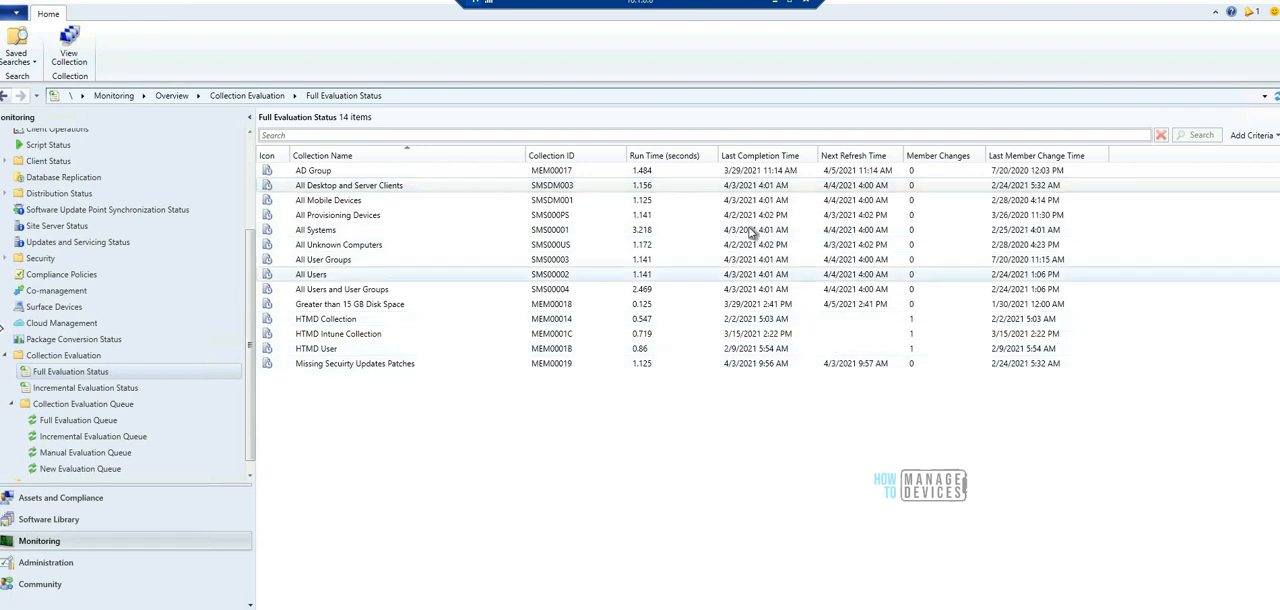
mouse_move(688, 192)
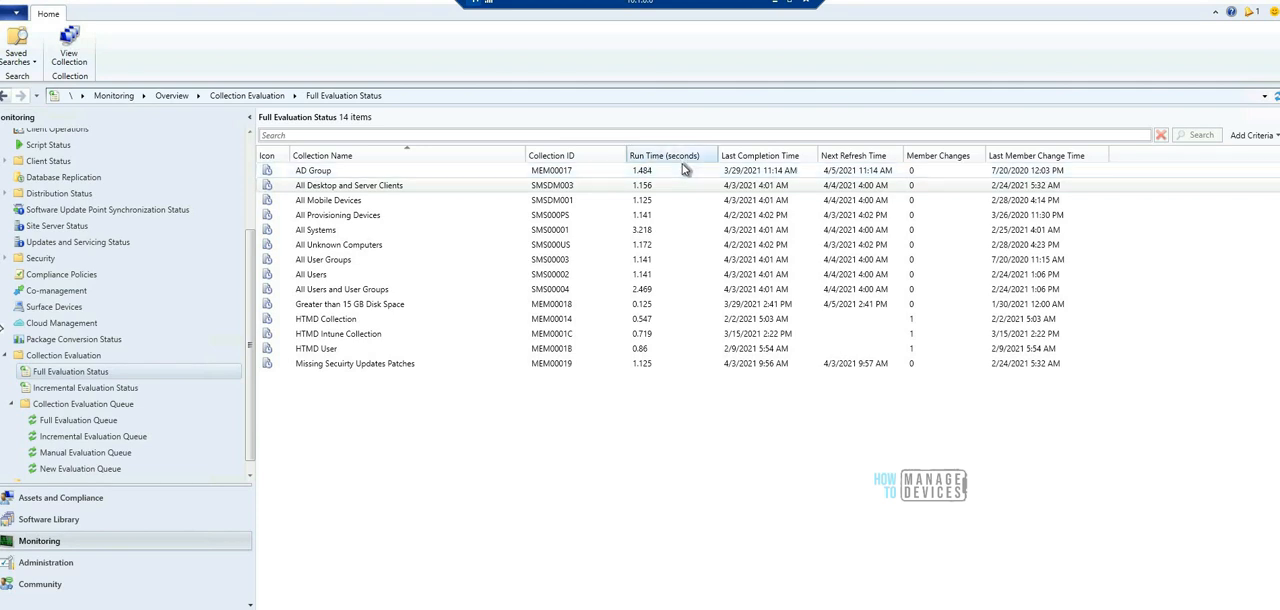
mouse_move(784, 168)
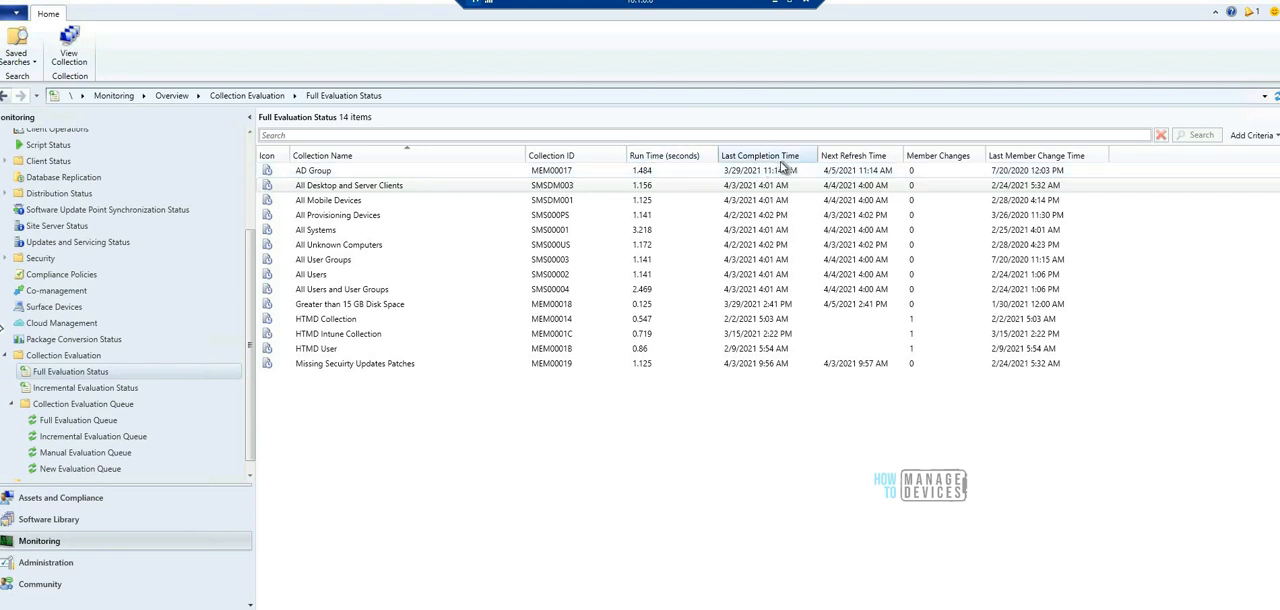
mouse_move(858, 168)
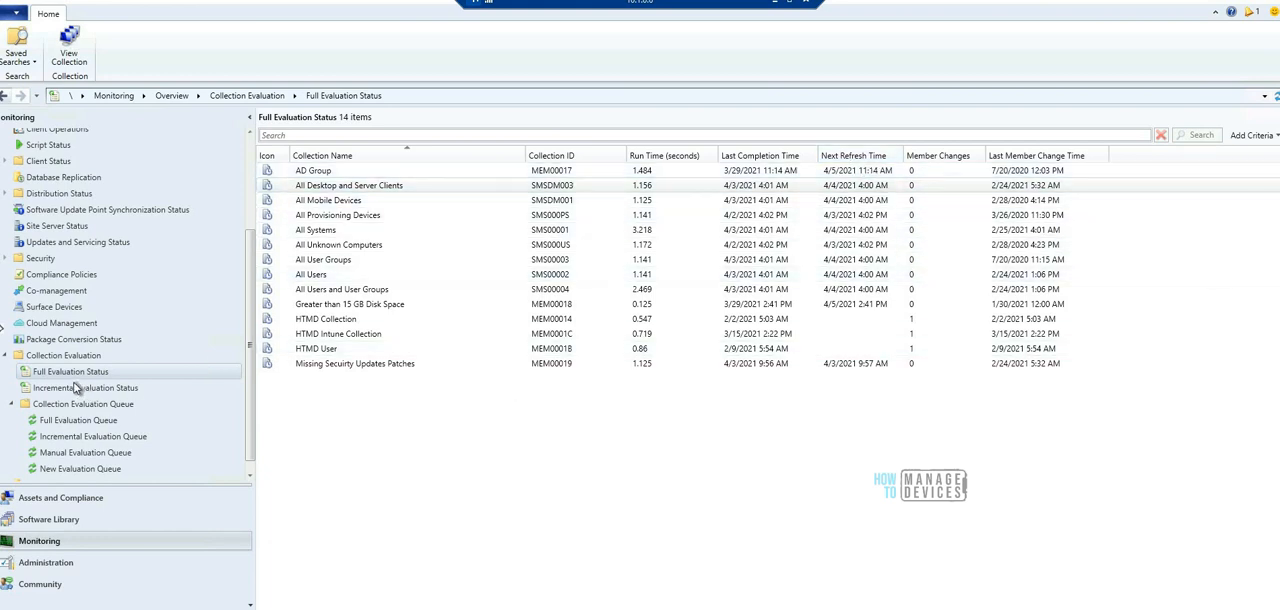
mouse_move(70, 372)
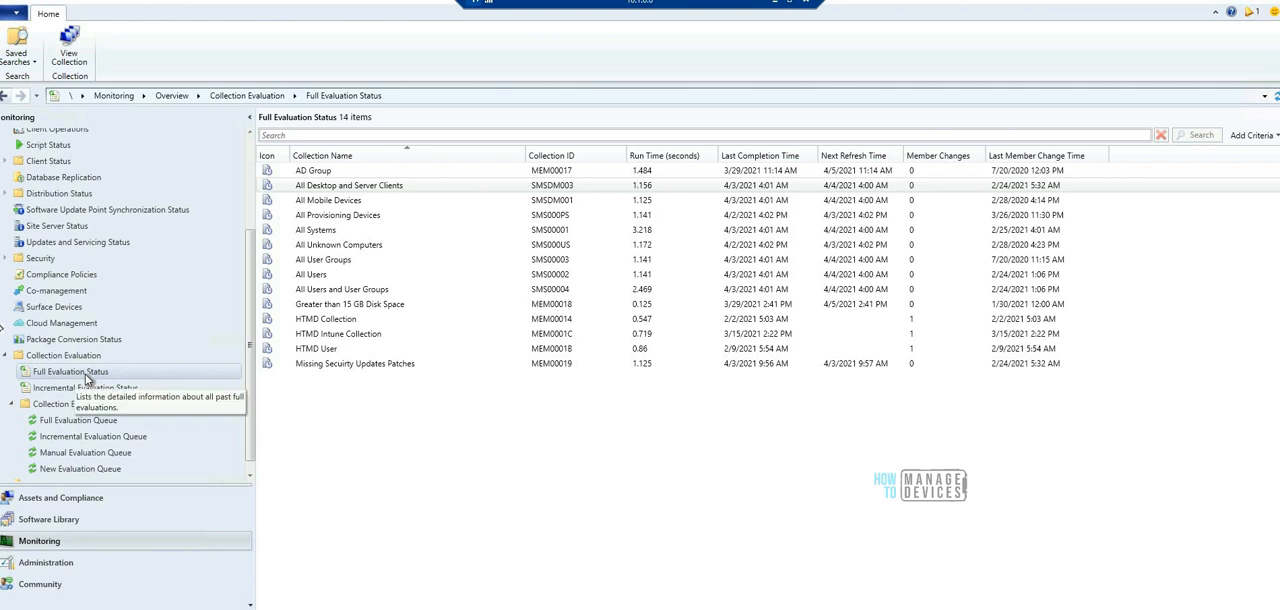
left_click(86, 388)
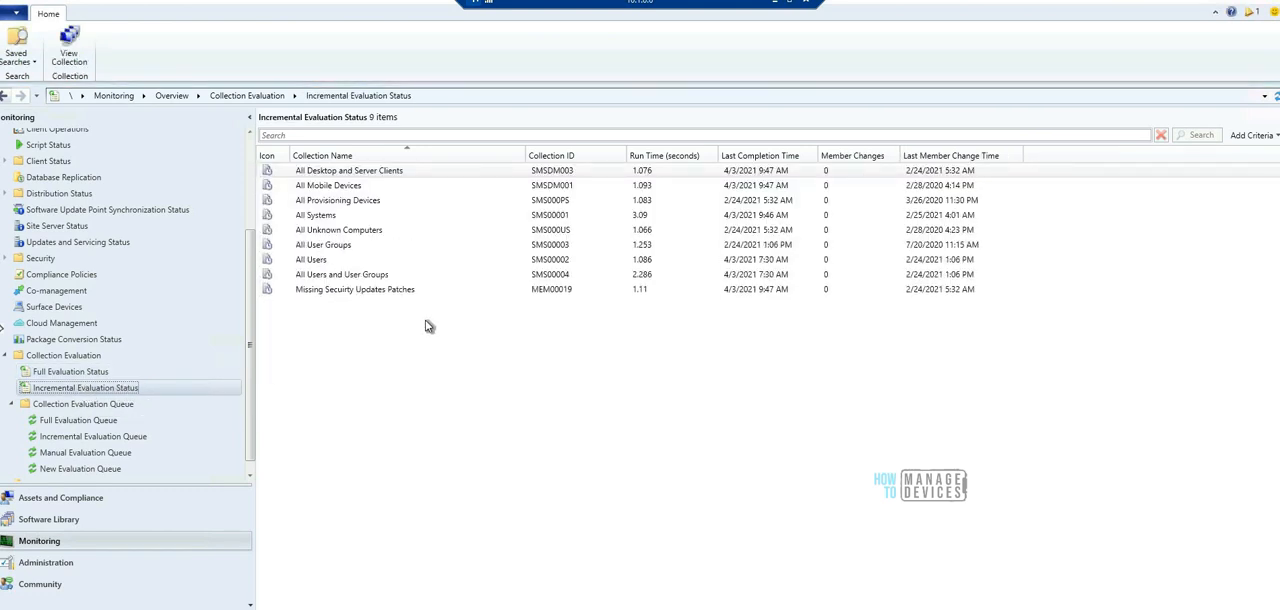
left_click(342, 274)
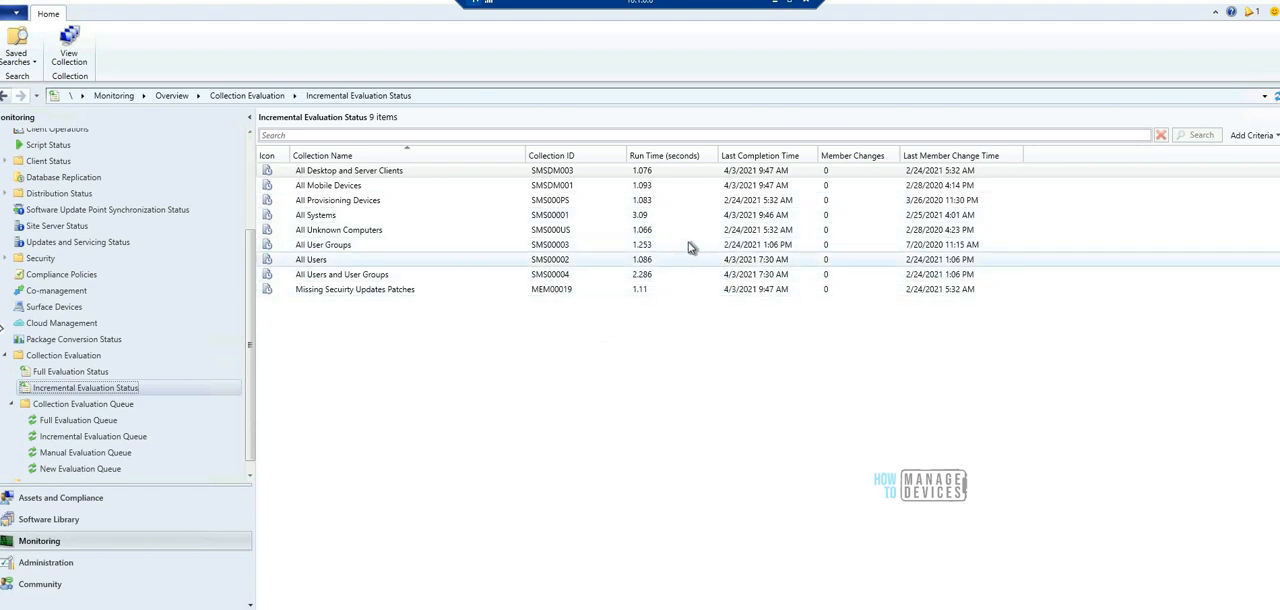
mouse_move(668, 230)
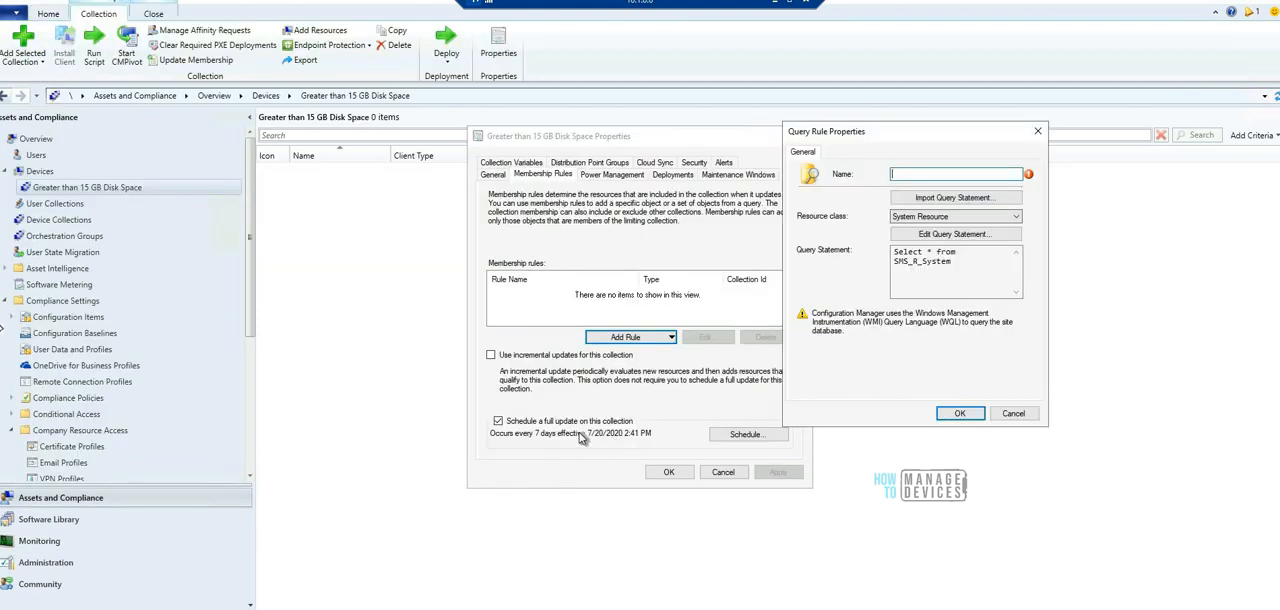
mouse_move(698, 364)
type("Preview")
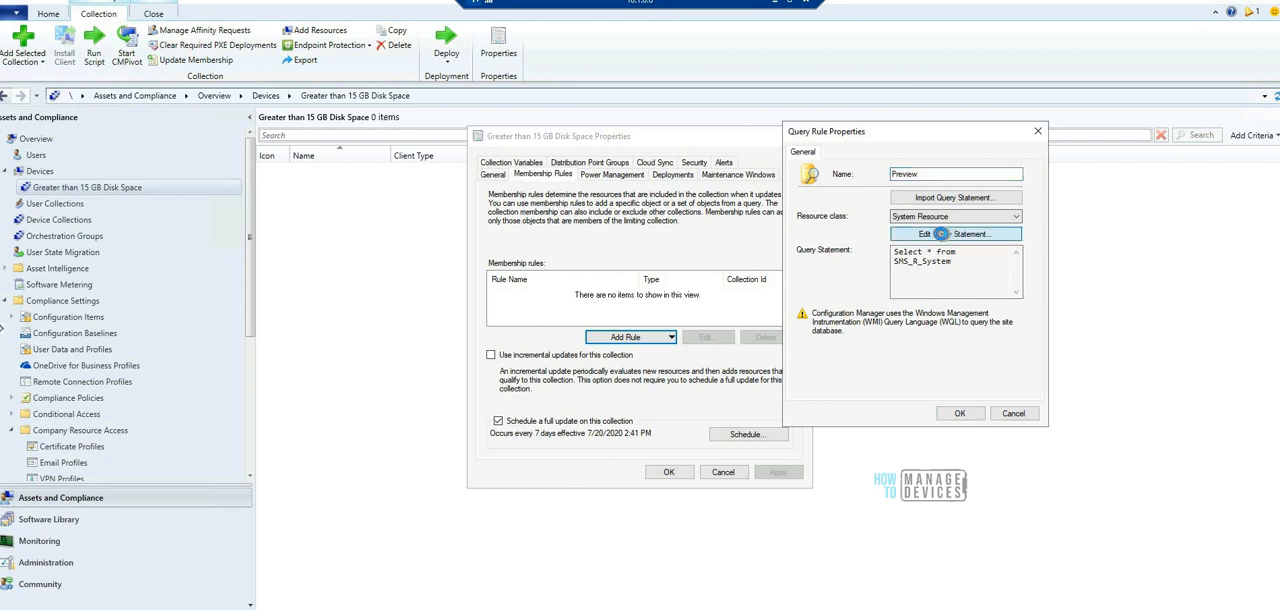
Step: Edit the SMS_R_System query statement of the Preview membership rule
left_click(954, 234)
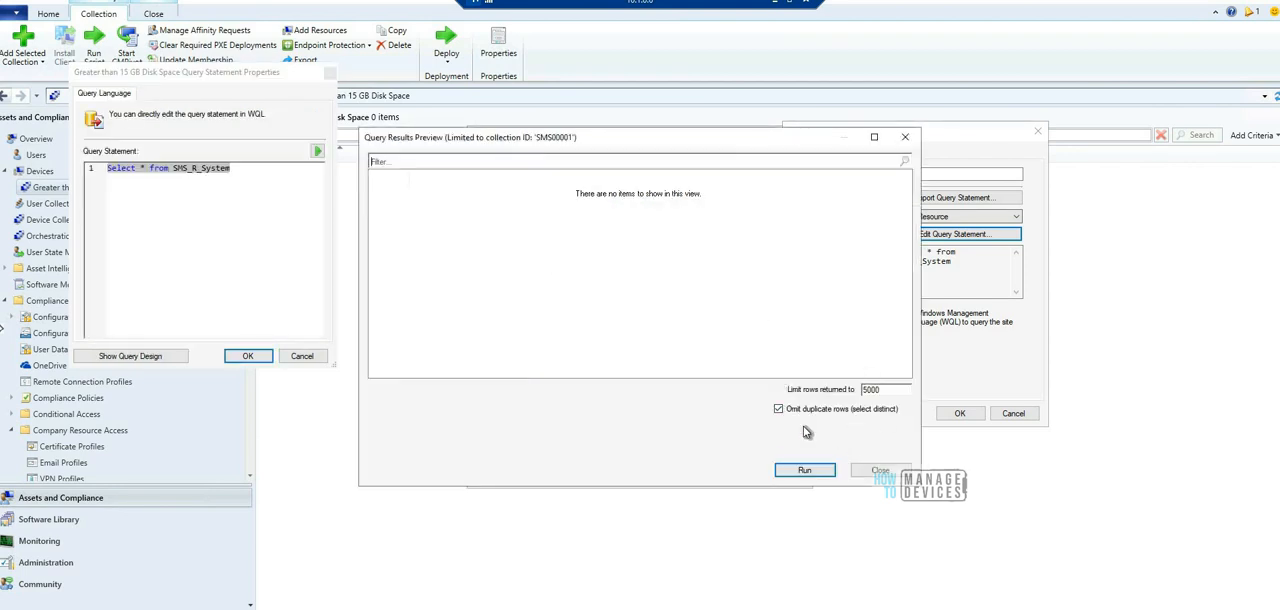
mouse_move(824, 396)
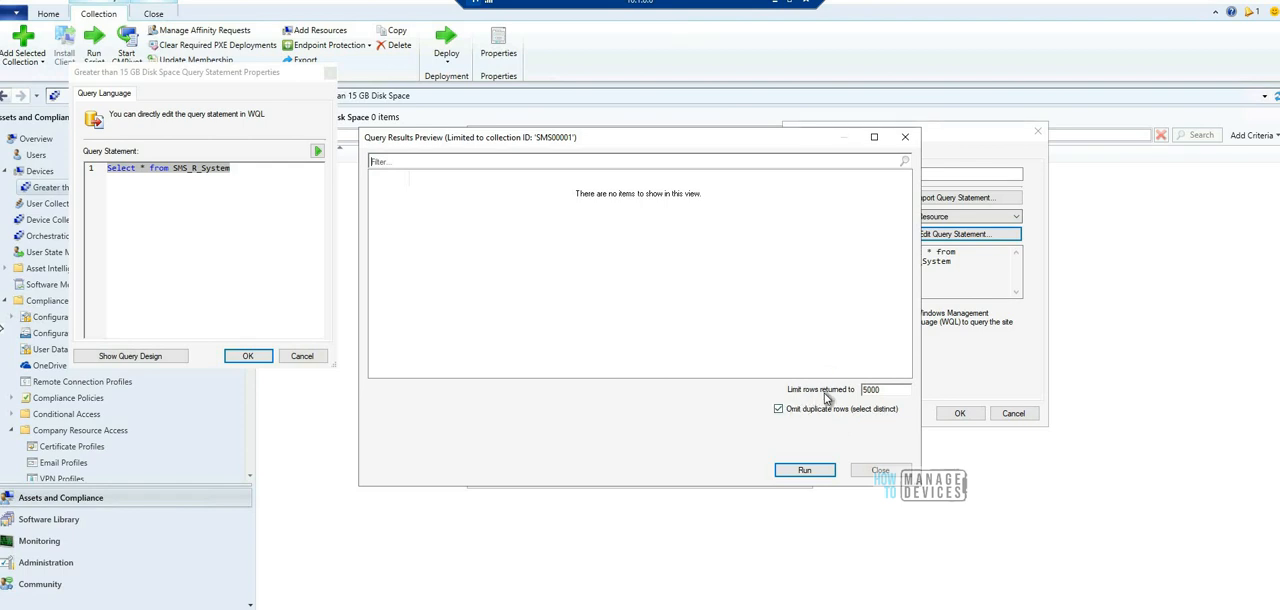
Step: In the Query Results Preview, edit the 'Limit rows returned to' value
left_click(872, 388)
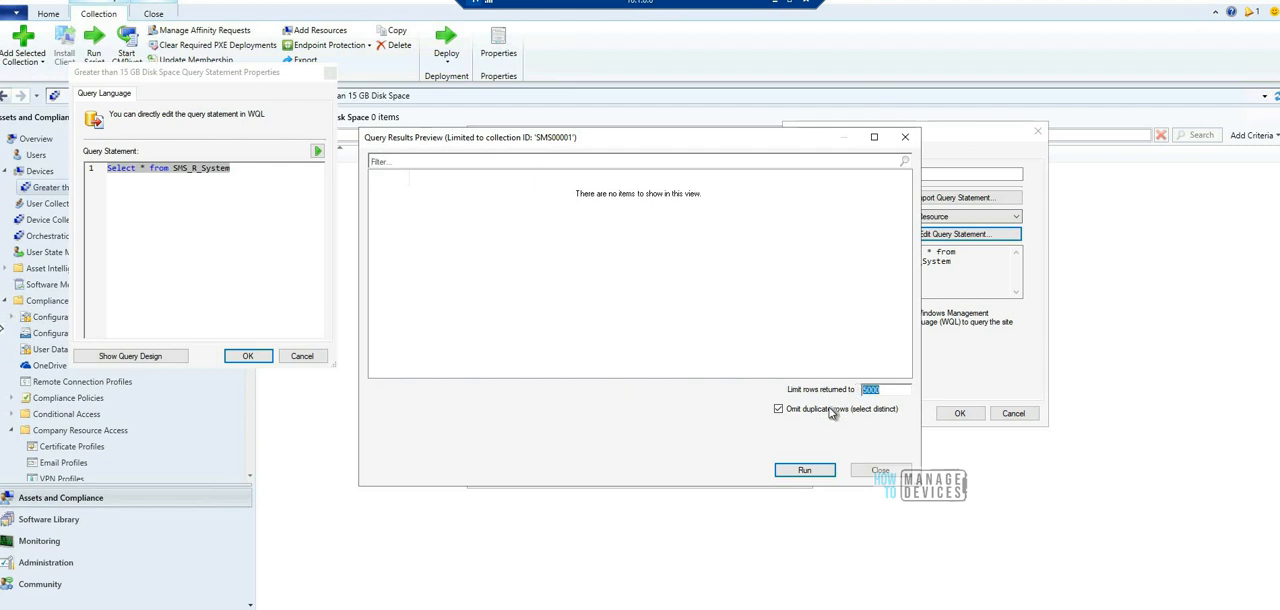
mouse_move(864, 436)
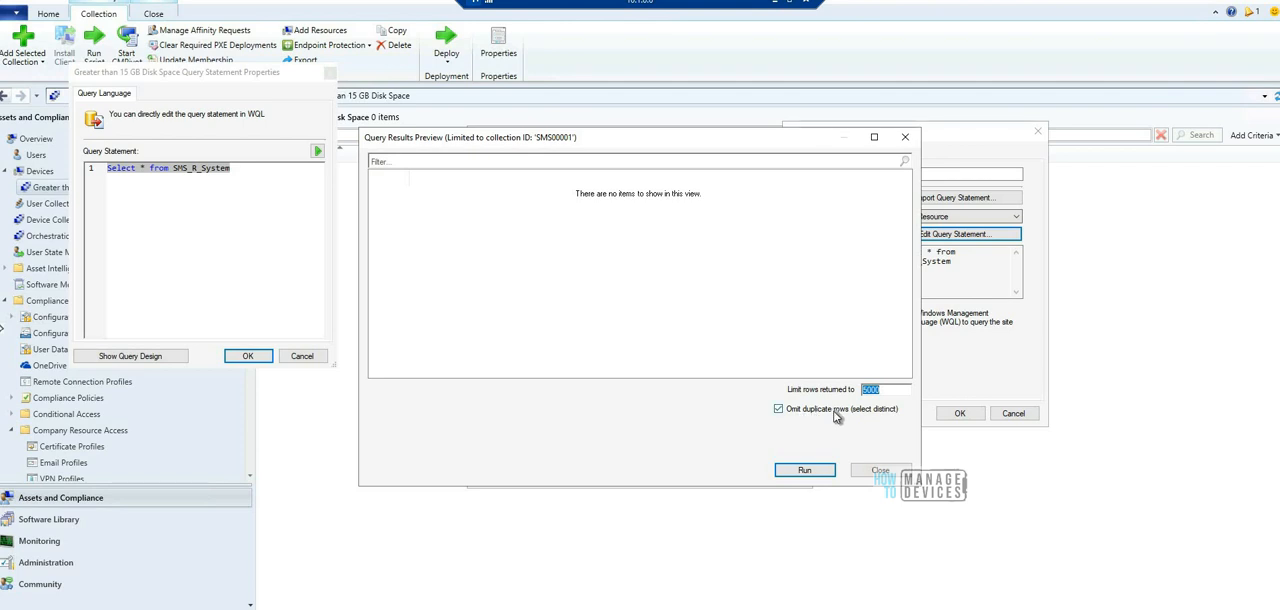
mouse_move(884, 418)
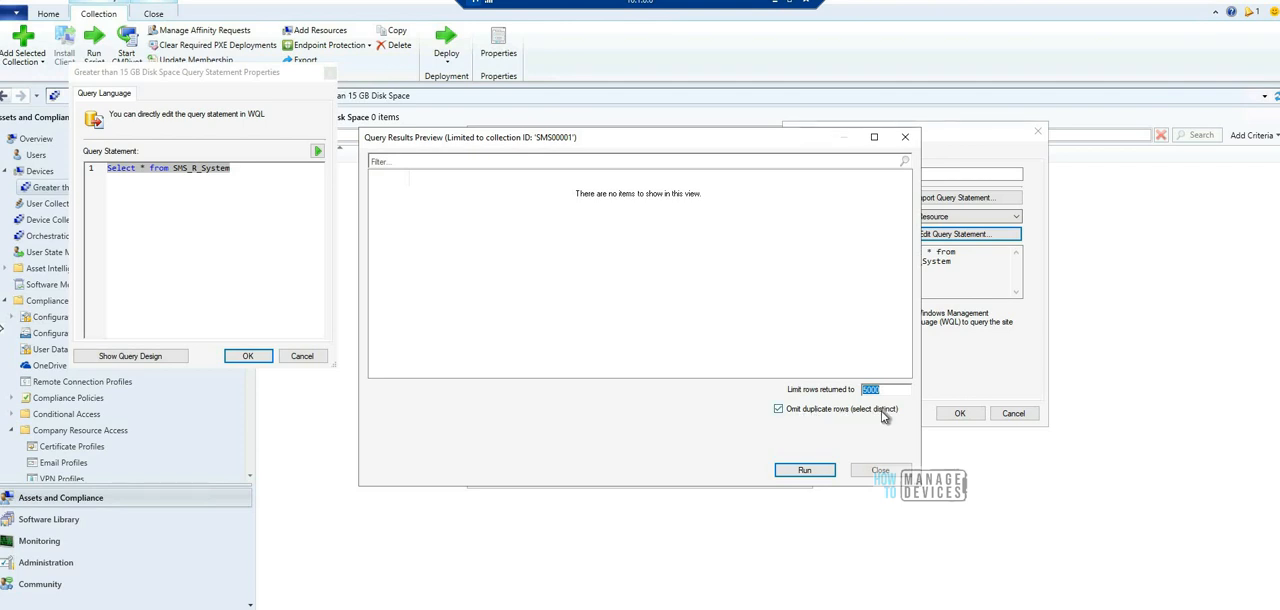
mouse_move(884, 420)
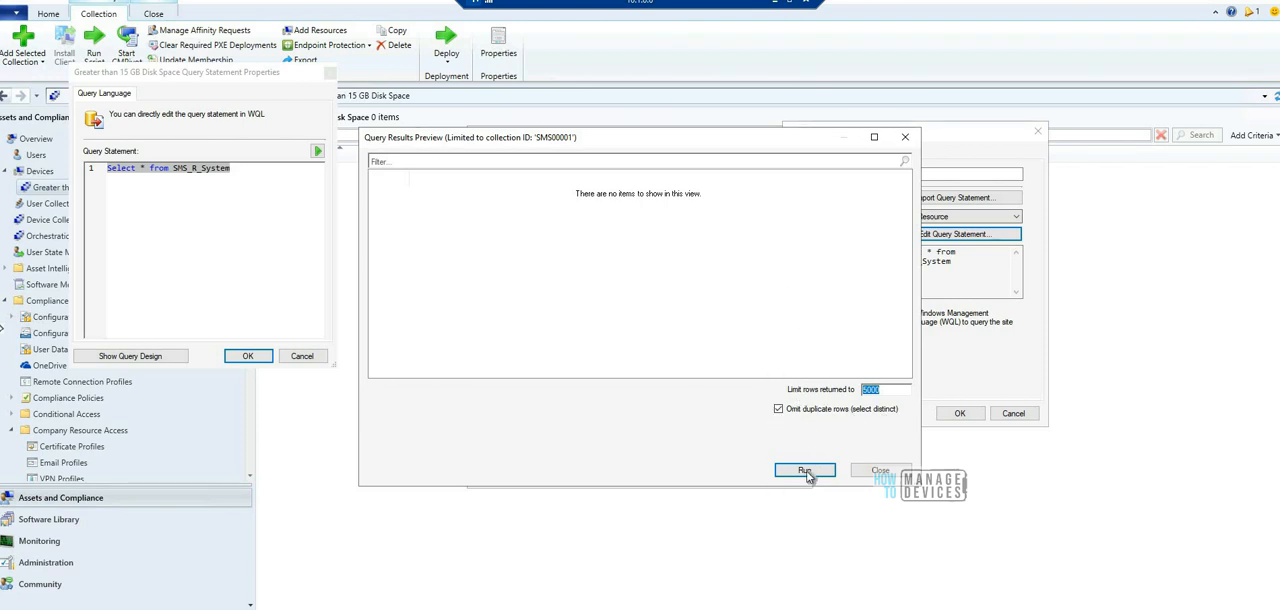
Step: Run the SMS_R_System query preview twice, the latest run returning 7 rows
left_click(804, 470)
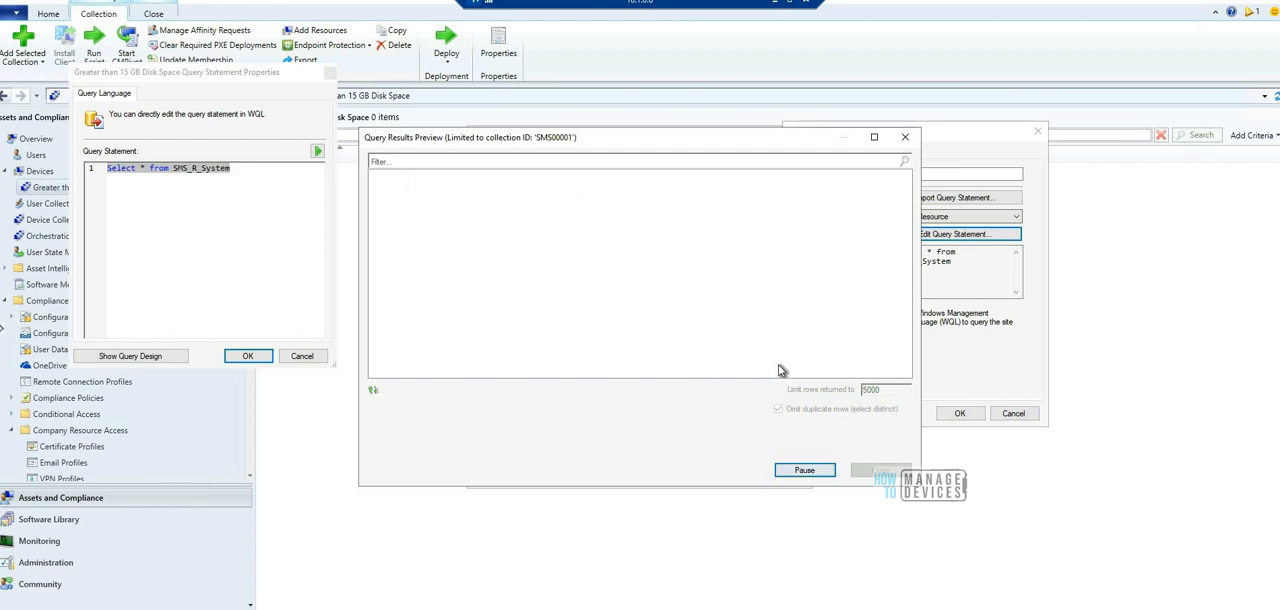
left_click(804, 470)
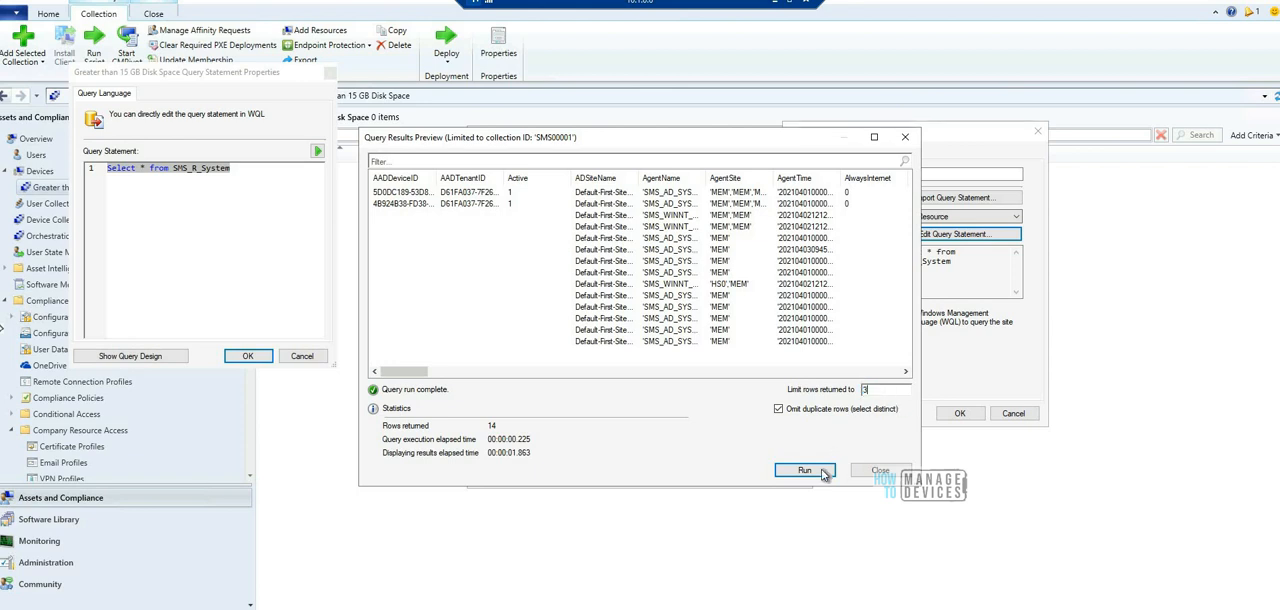
left_click(804, 470)
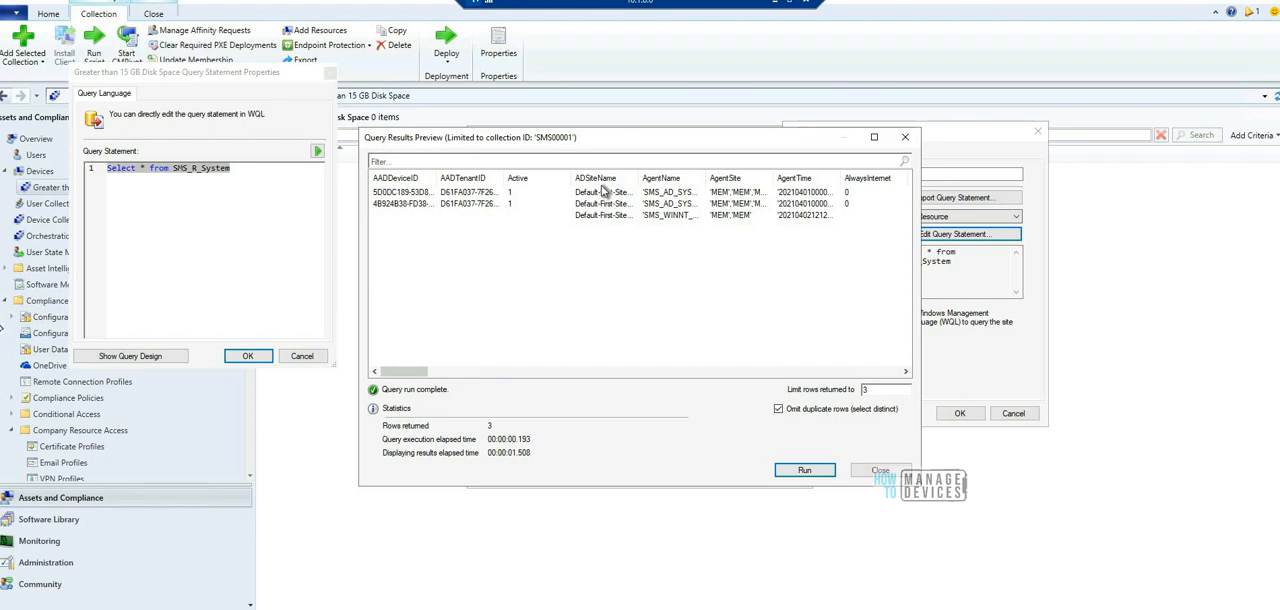
mouse_move(612, 230)
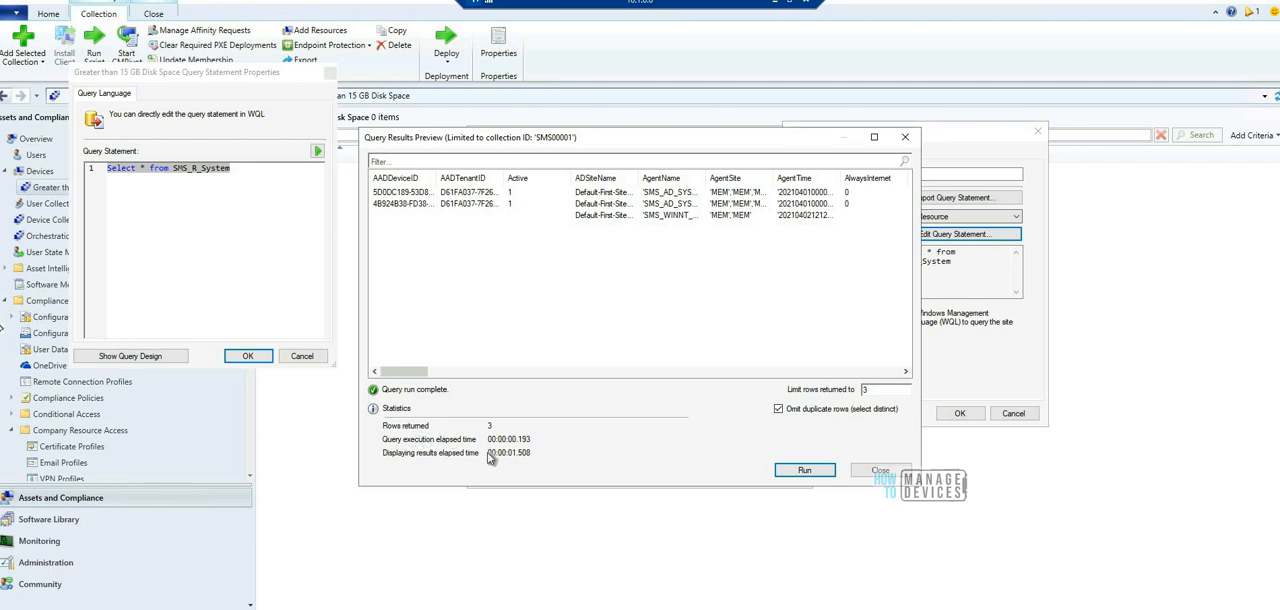
mouse_move(878, 492)
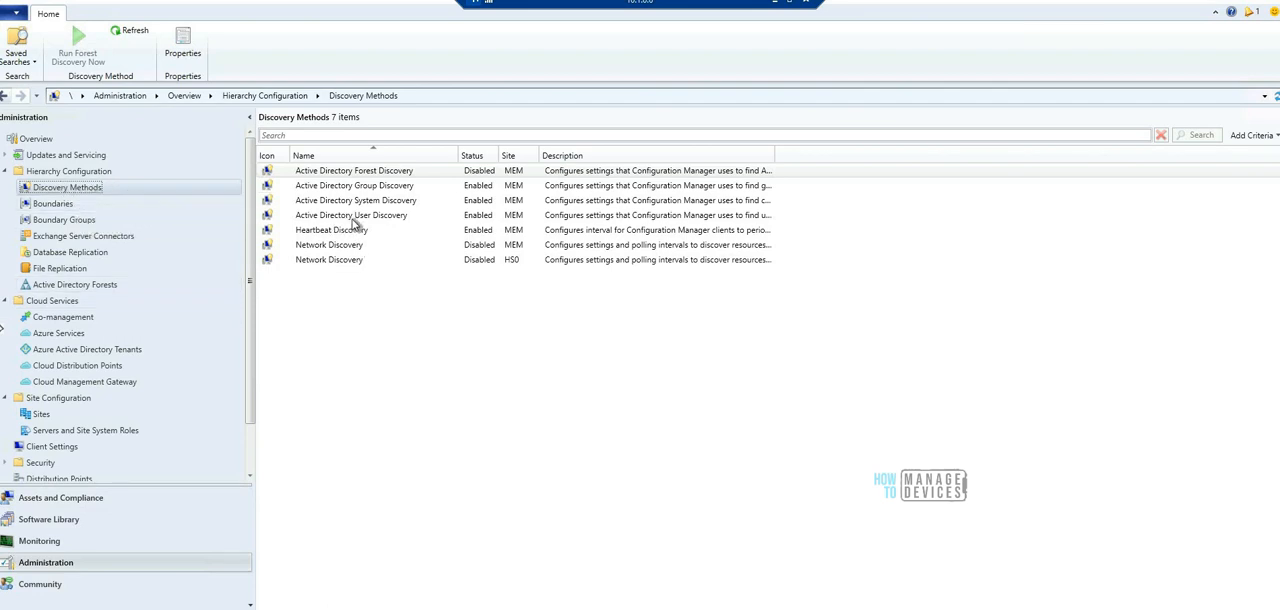
Step: Show the Active Directory User Discovery method's properties under Discovery Methods
left_click(352, 216)
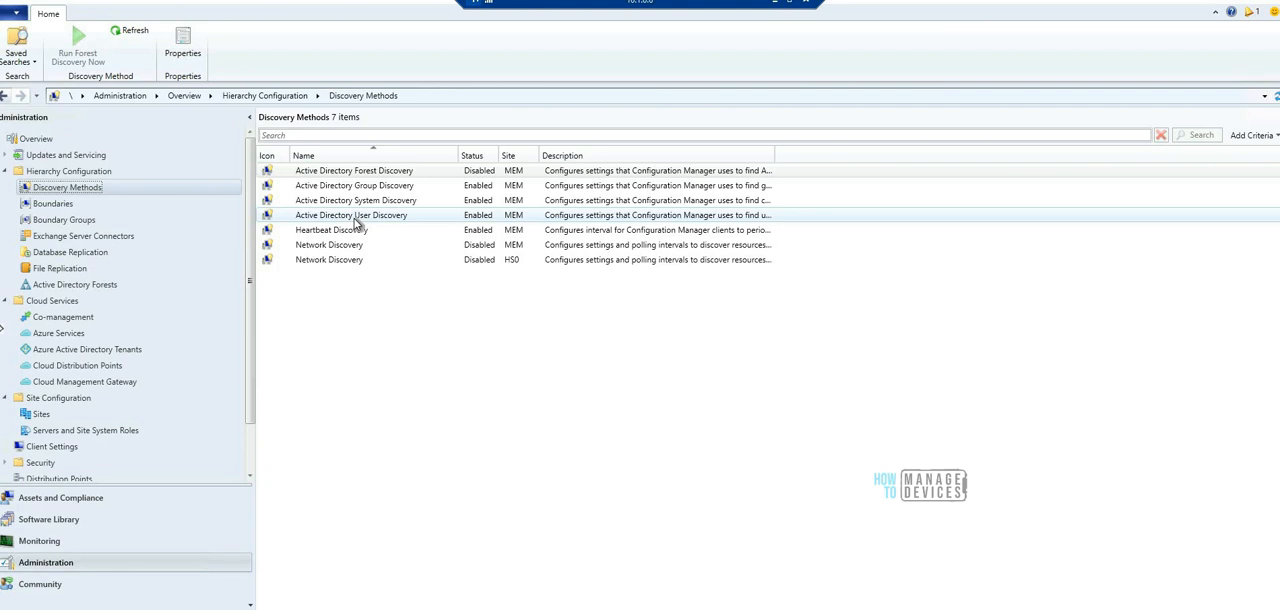
double_click(350, 216)
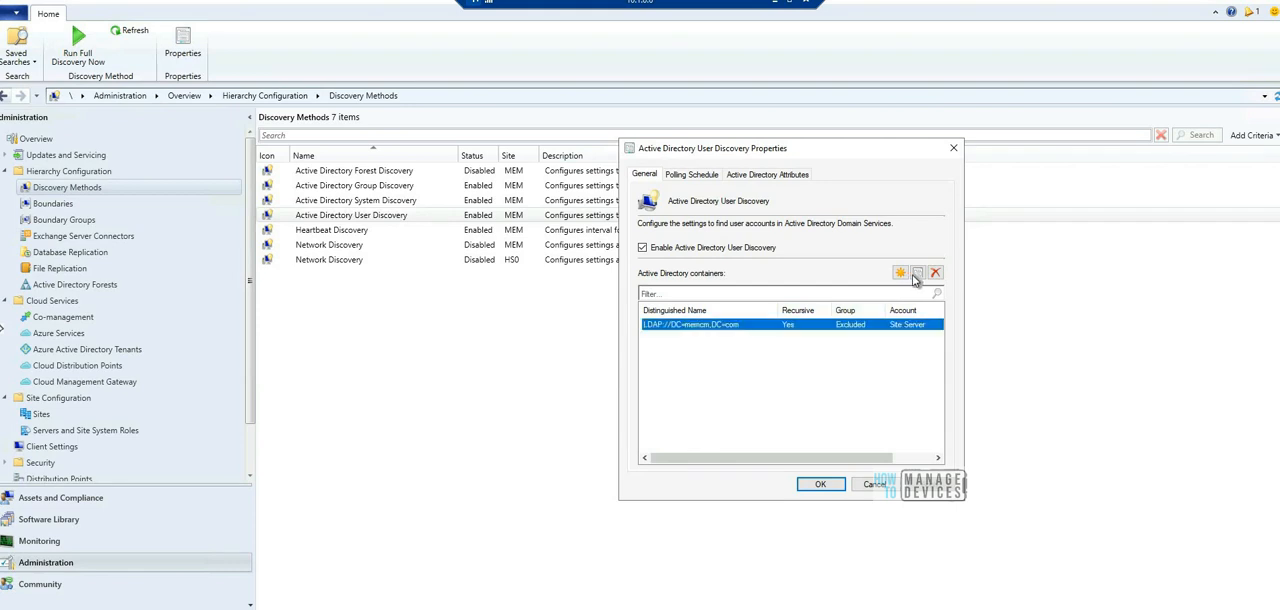
Step: In the LDAP container settings, add a domain sub-container to exclude from user discovery
left_click(916, 272)
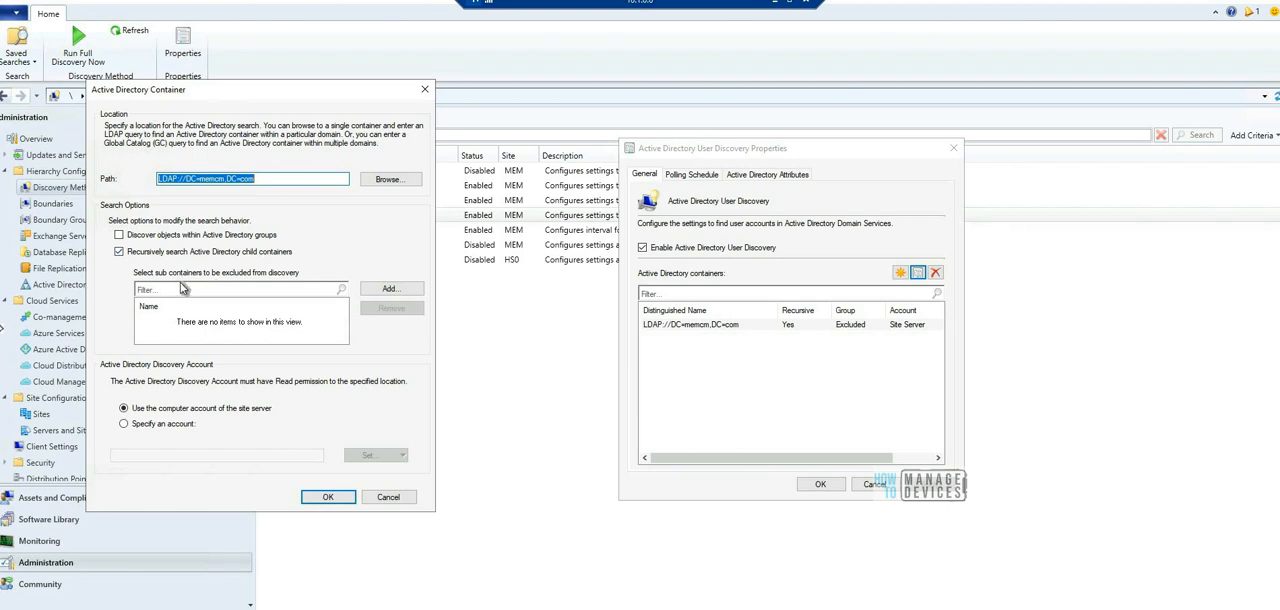
mouse_move(264, 280)
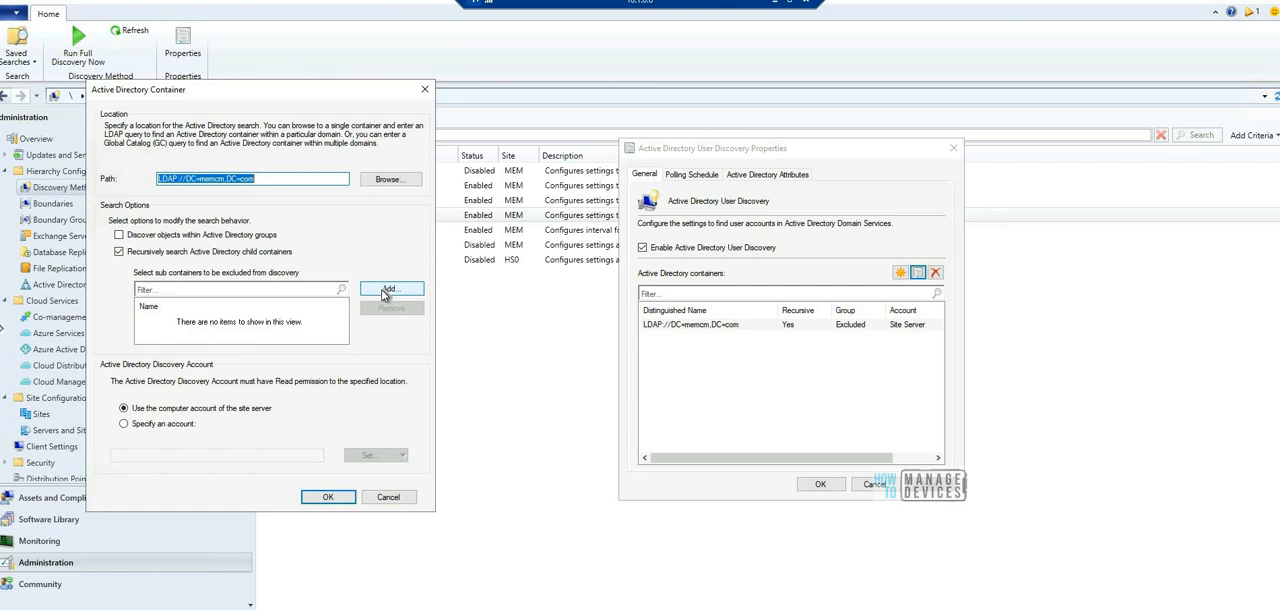
left_click(390, 288)
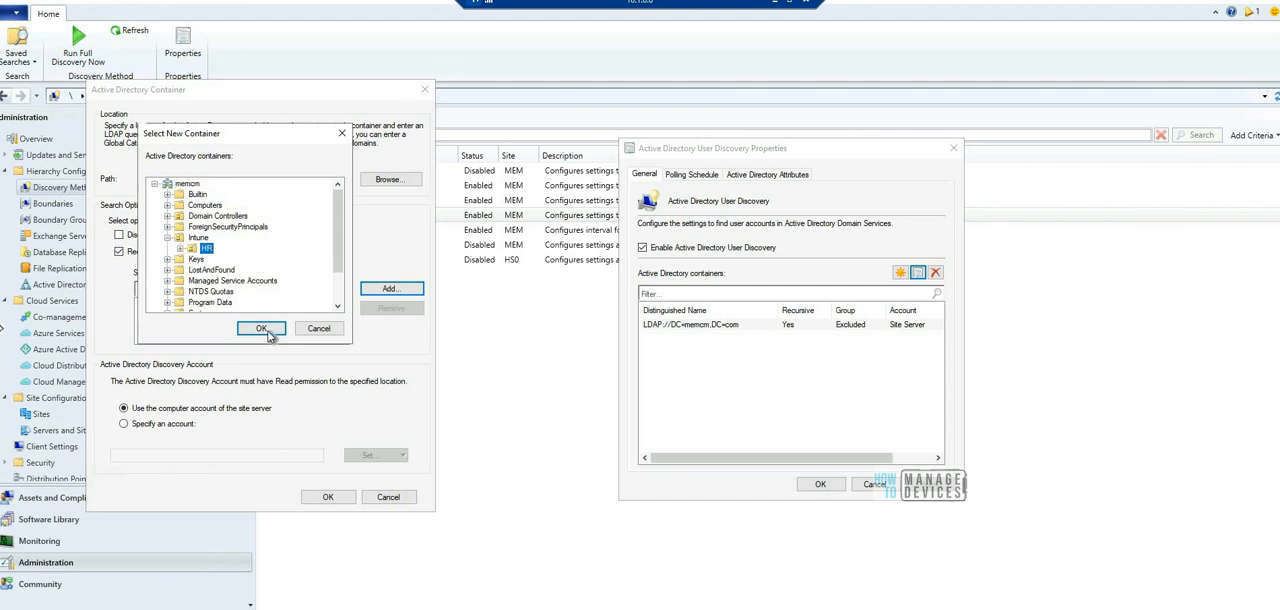
left_click(260, 328)
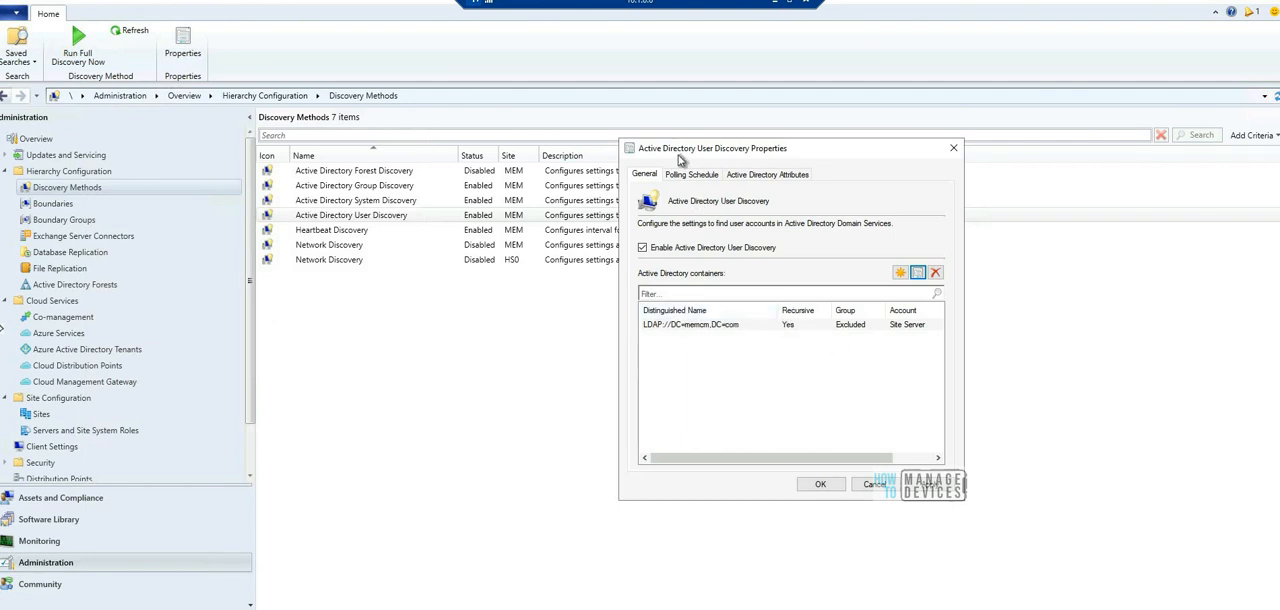
mouse_move(744, 266)
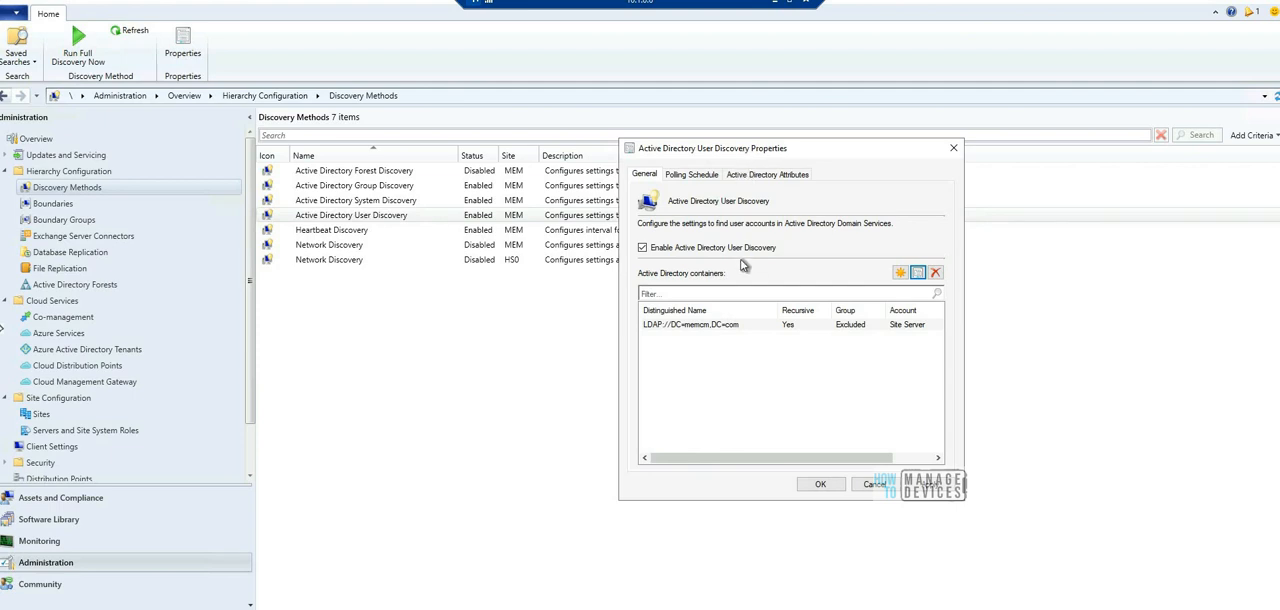
mouse_move(684, 156)
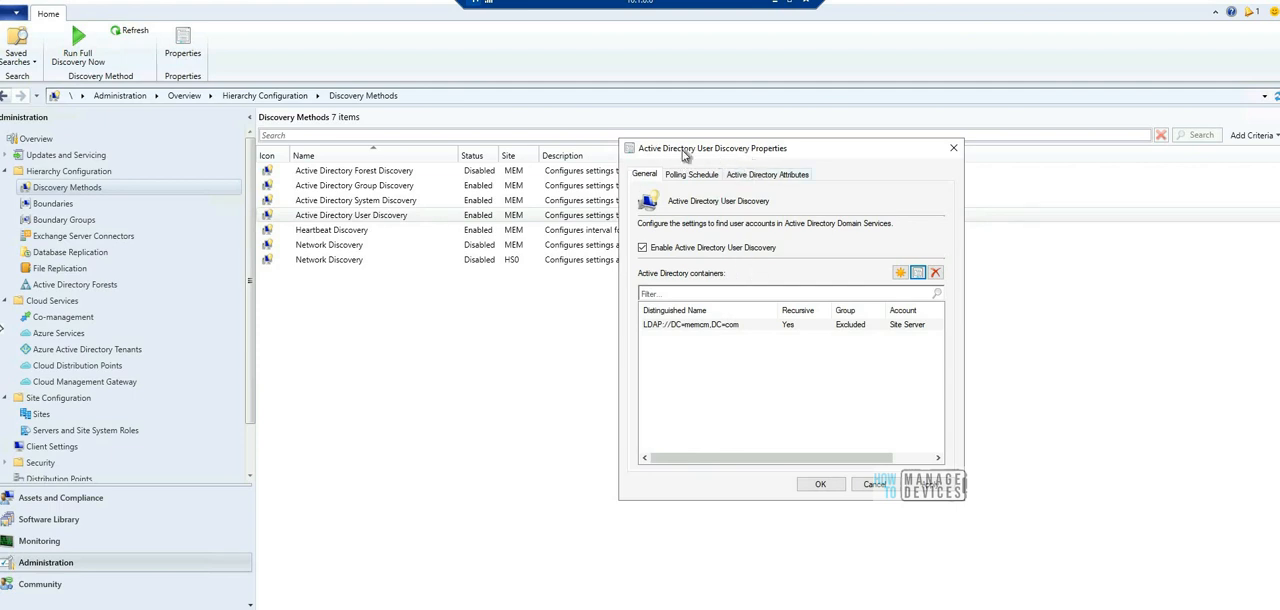
mouse_move(666, 200)
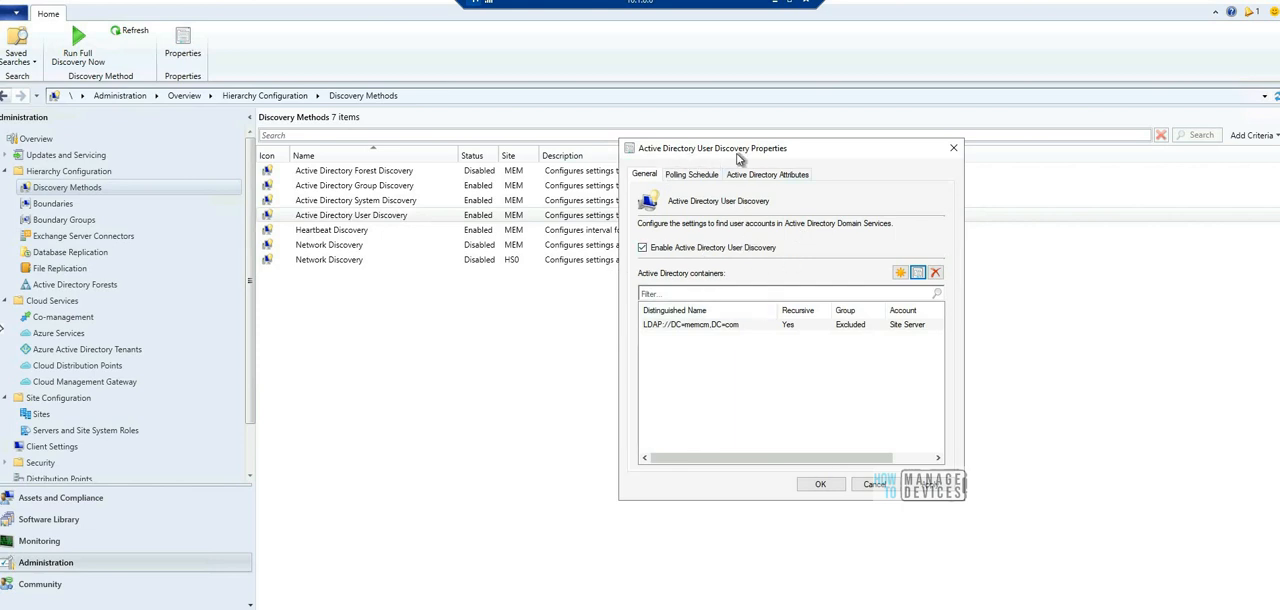
mouse_move(330, 470)
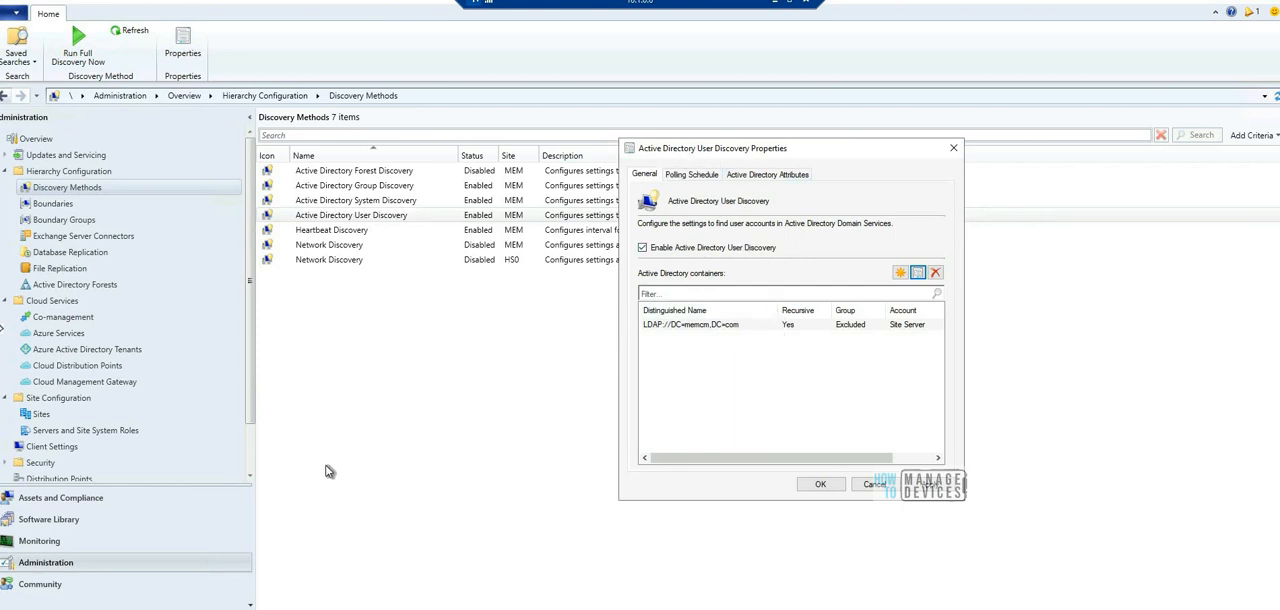
mouse_move(328, 530)
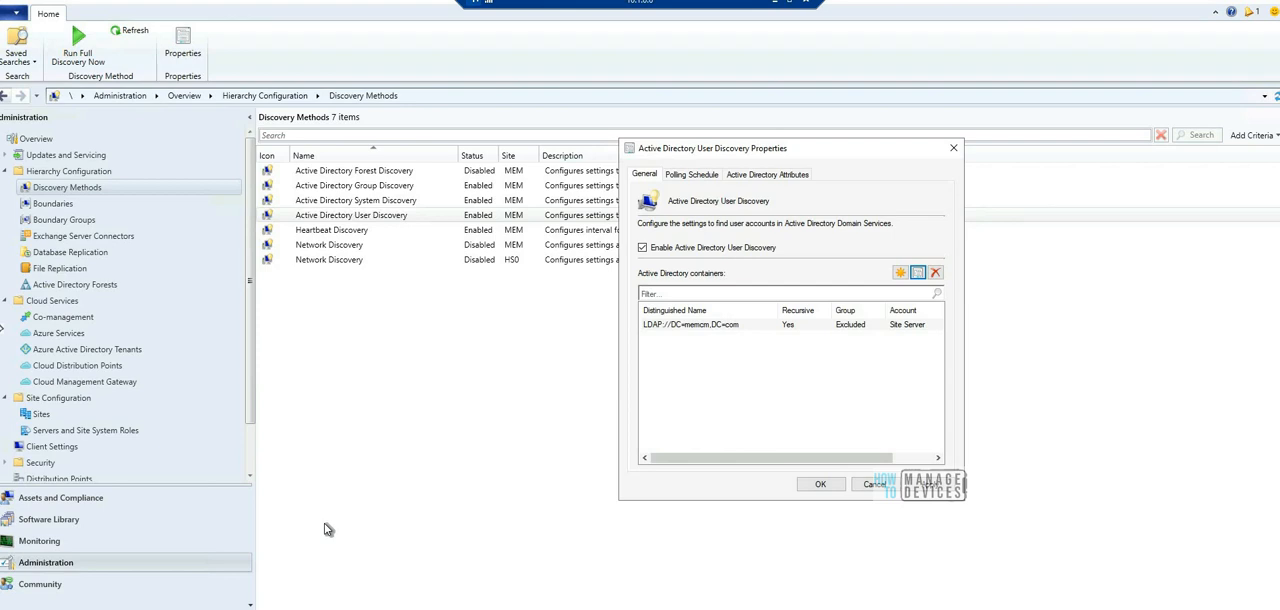
mouse_move(64, 592)
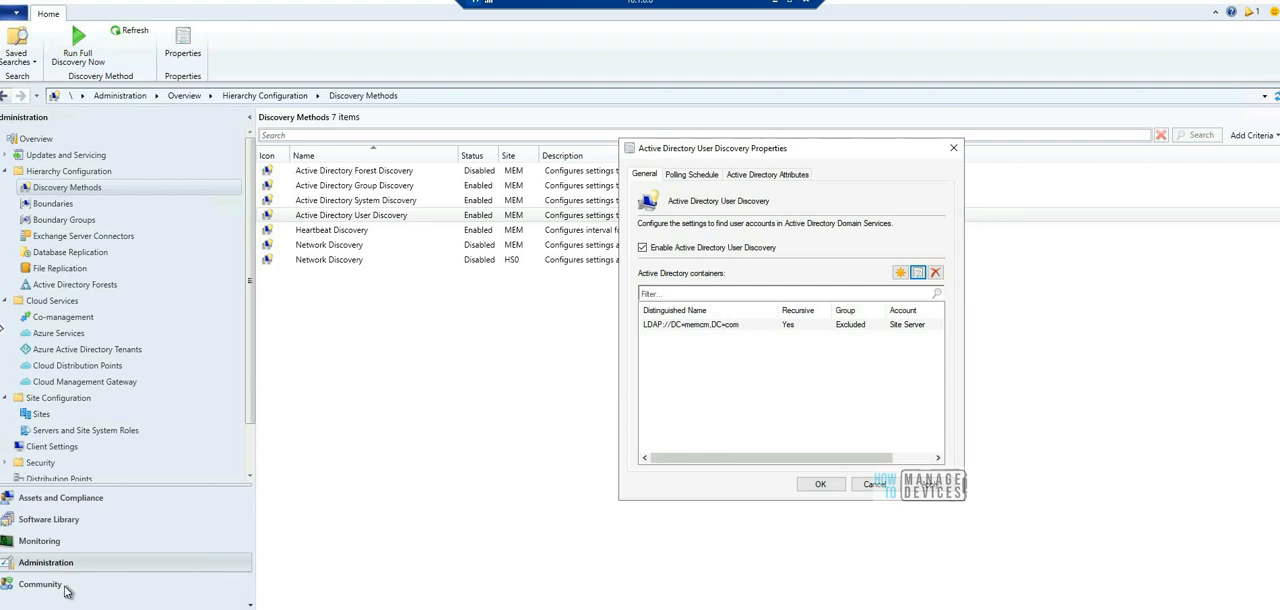